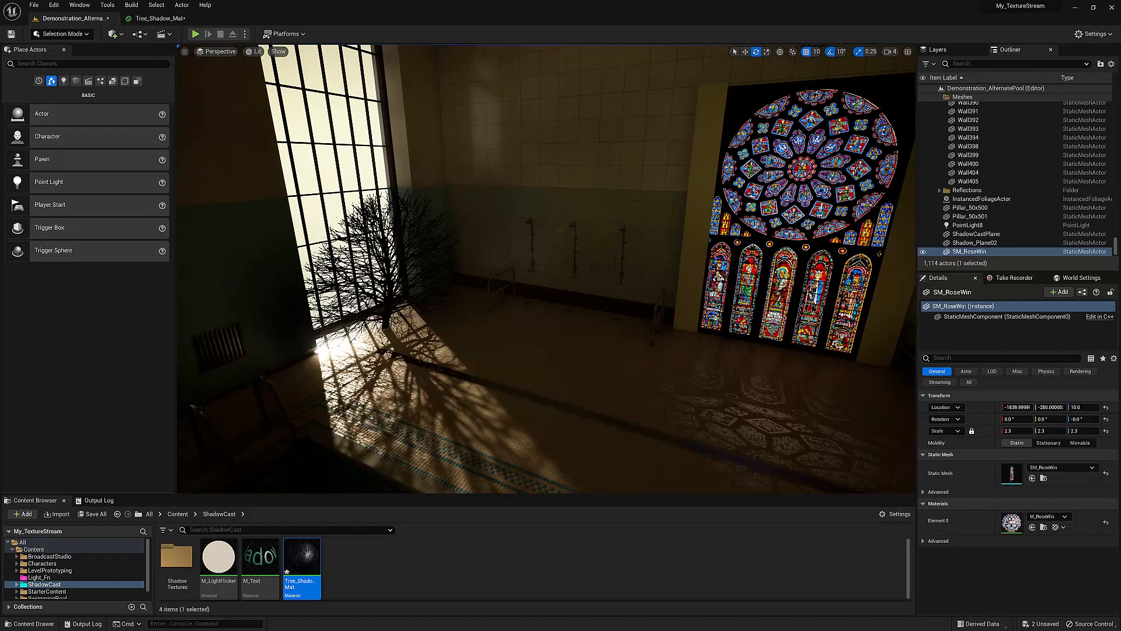
- Select ShadowCastPlane and focus the viewport on the tree plane beside the windows
click(975, 234)
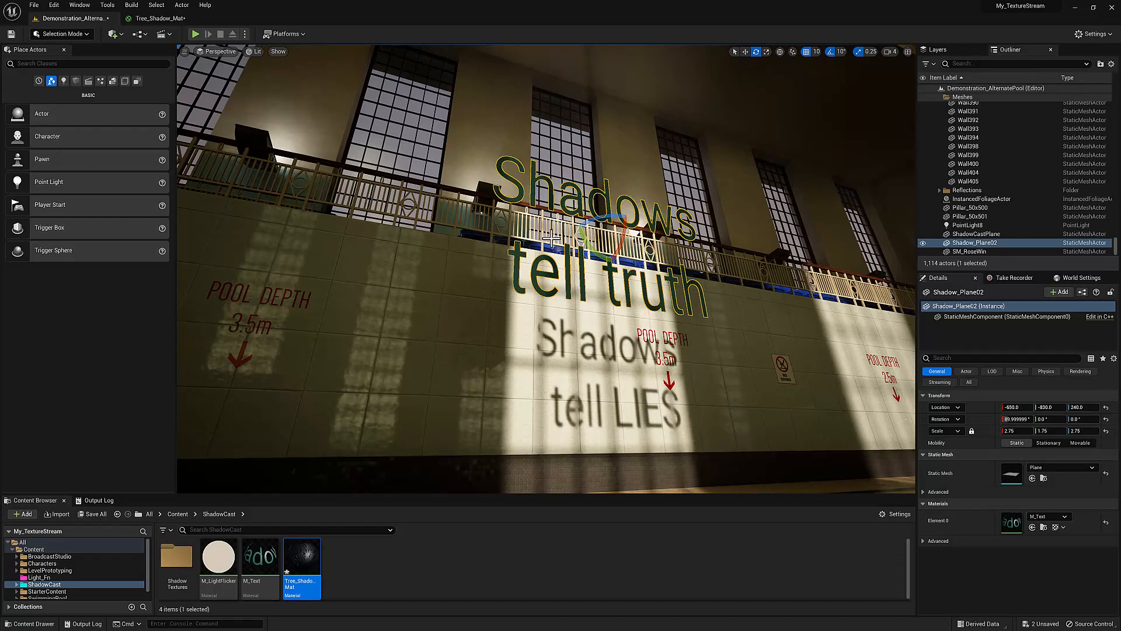
mouse_move(632, 389)
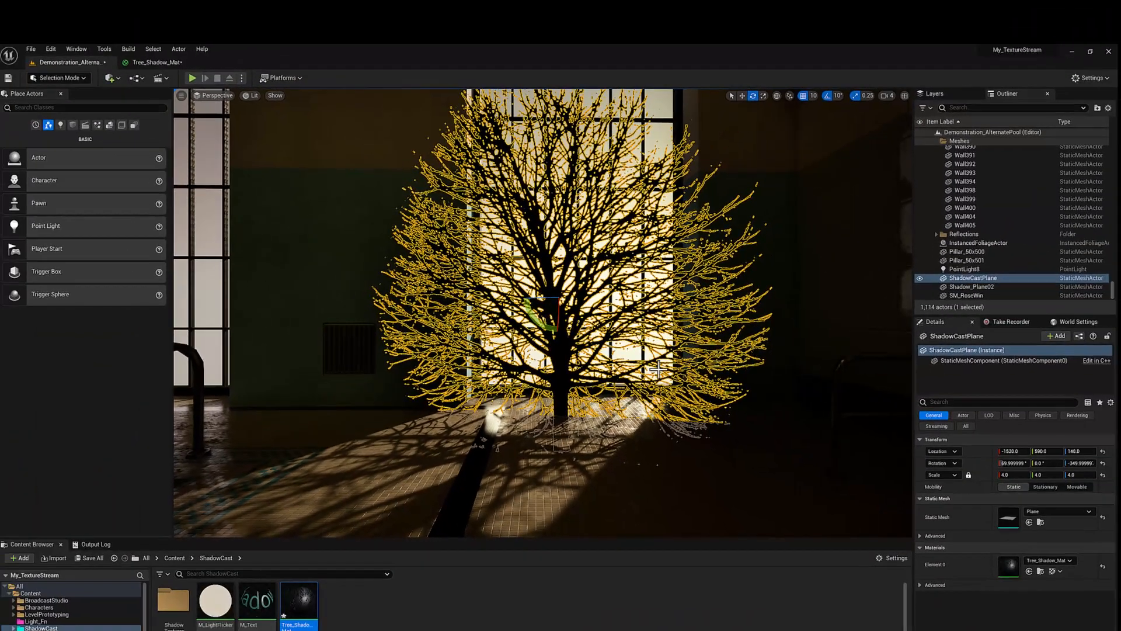
- Uncheck Two Sided on Tree_Shadow_Mat, review Shading Model, and return to the level
click(155, 63)
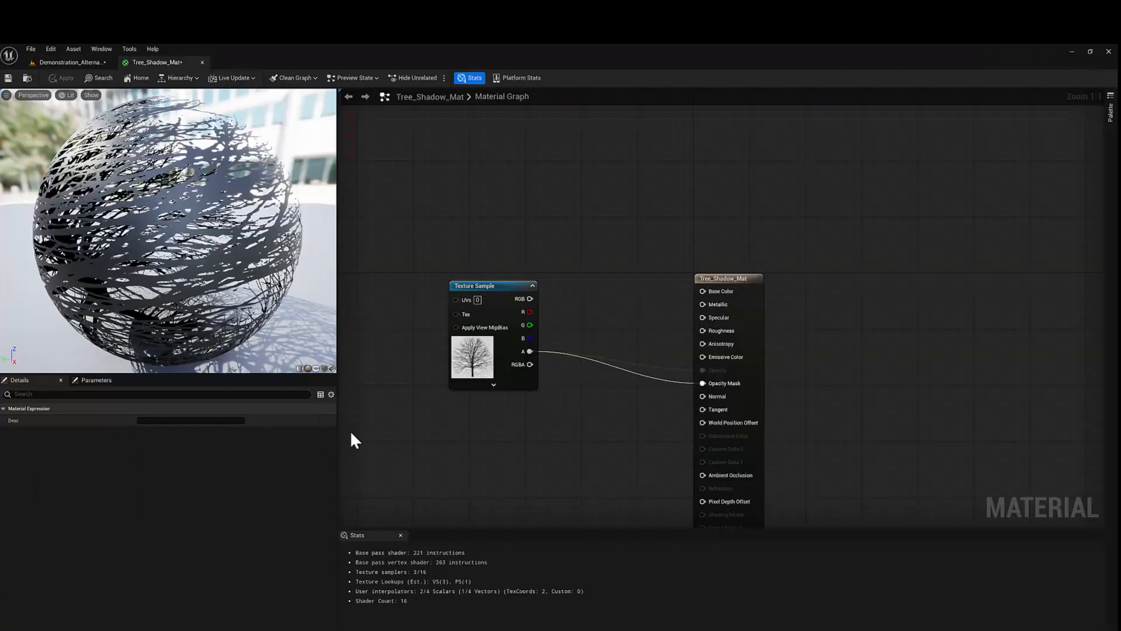
click(492, 285)
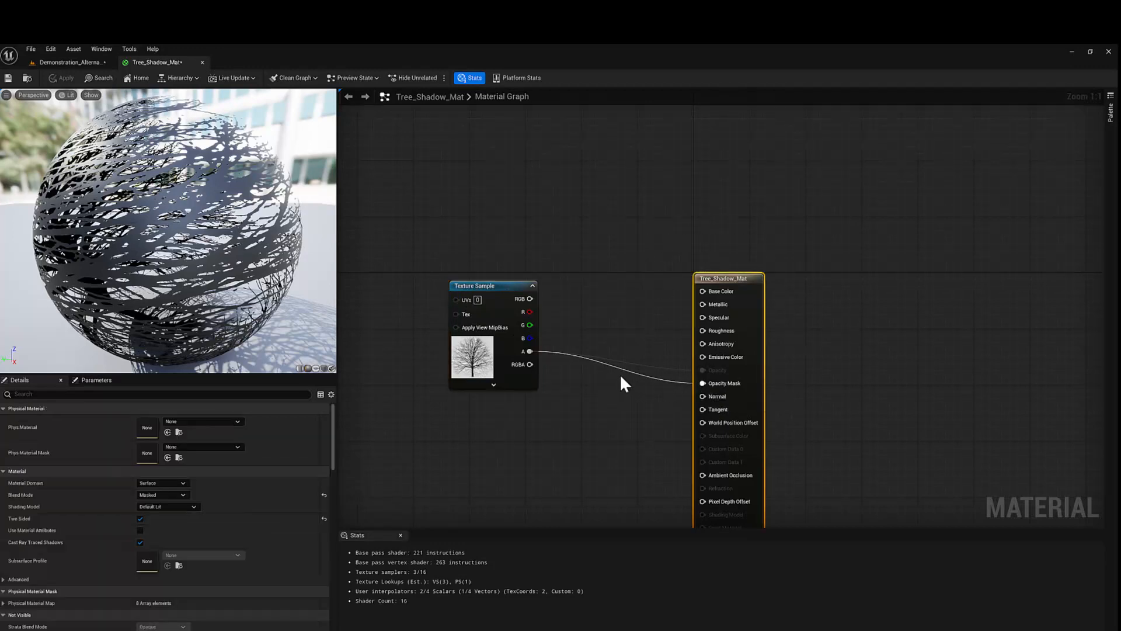
mouse_move(705, 393)
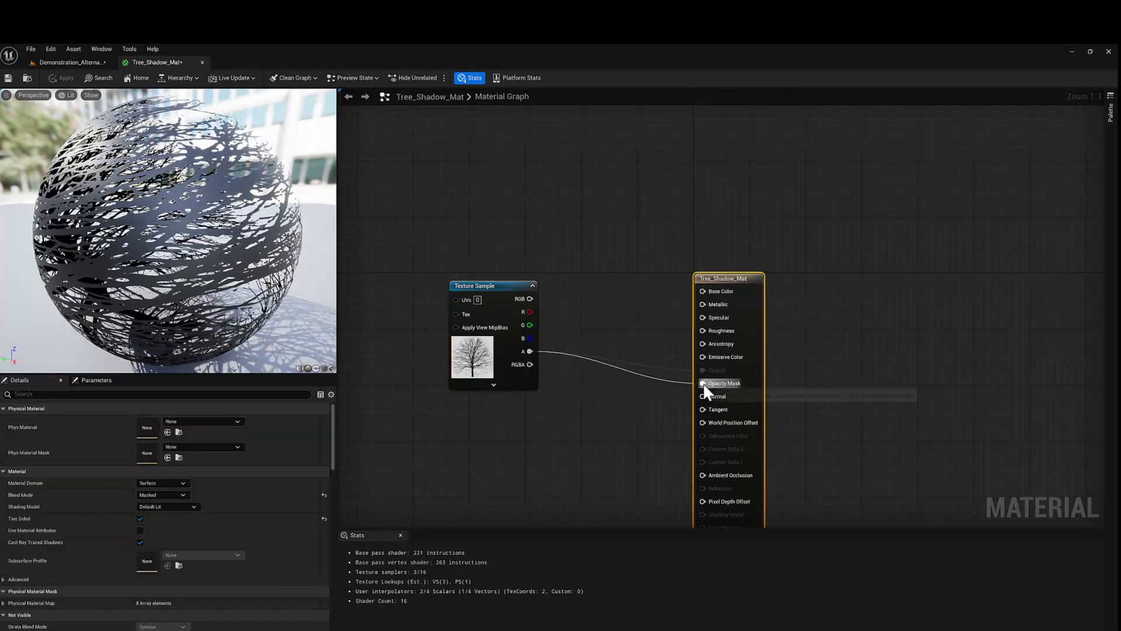
mouse_move(743, 389)
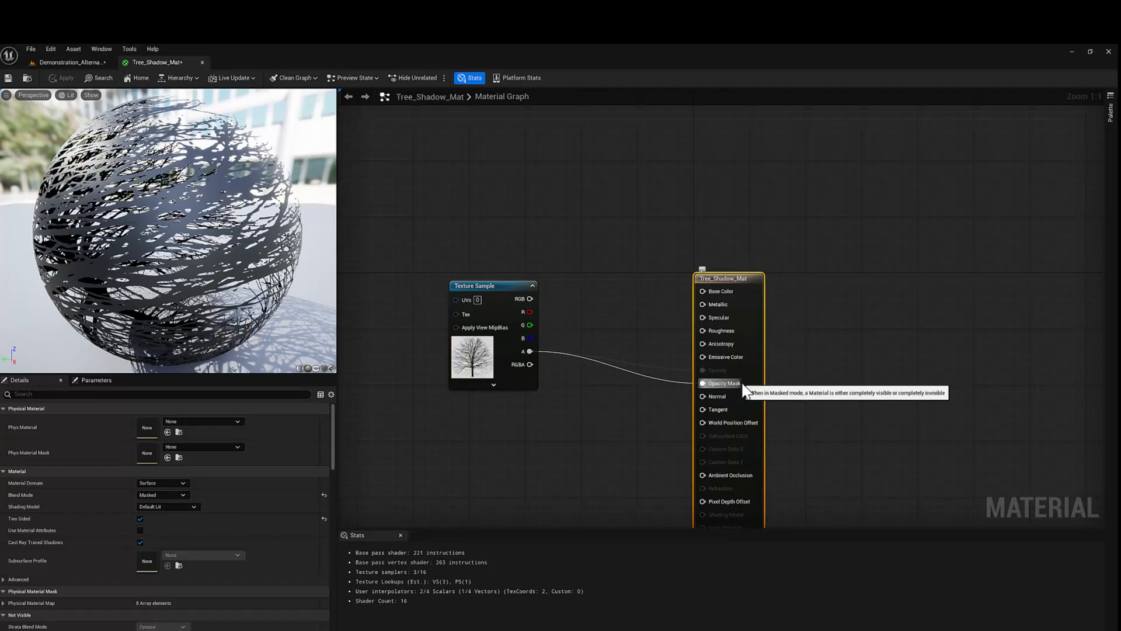
mouse_move(729, 408)
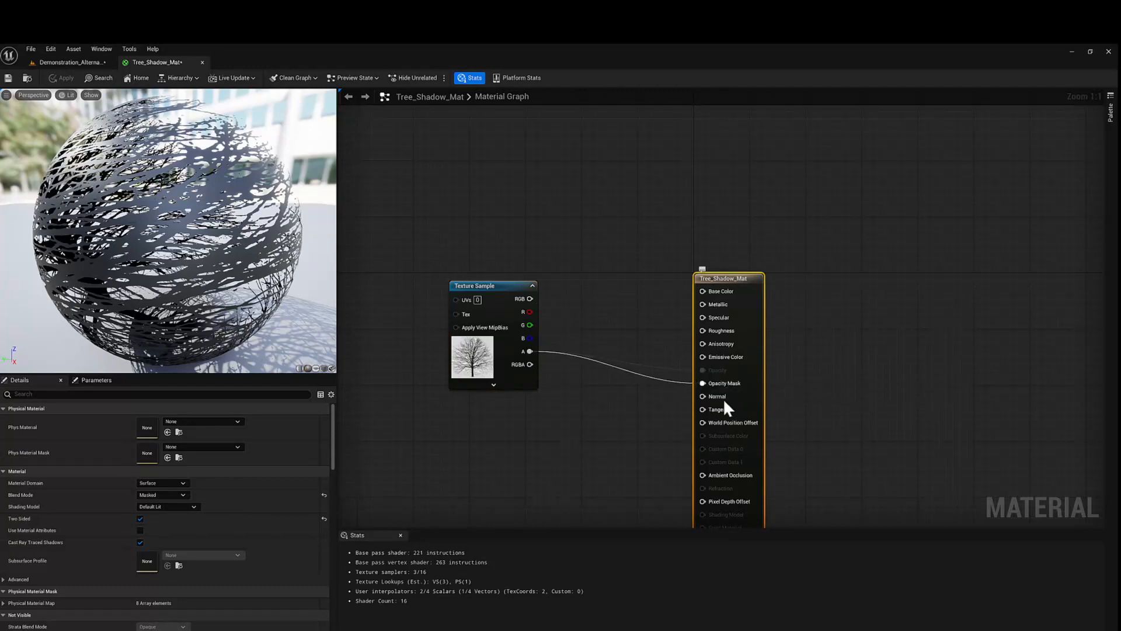
mouse_move(458, 556)
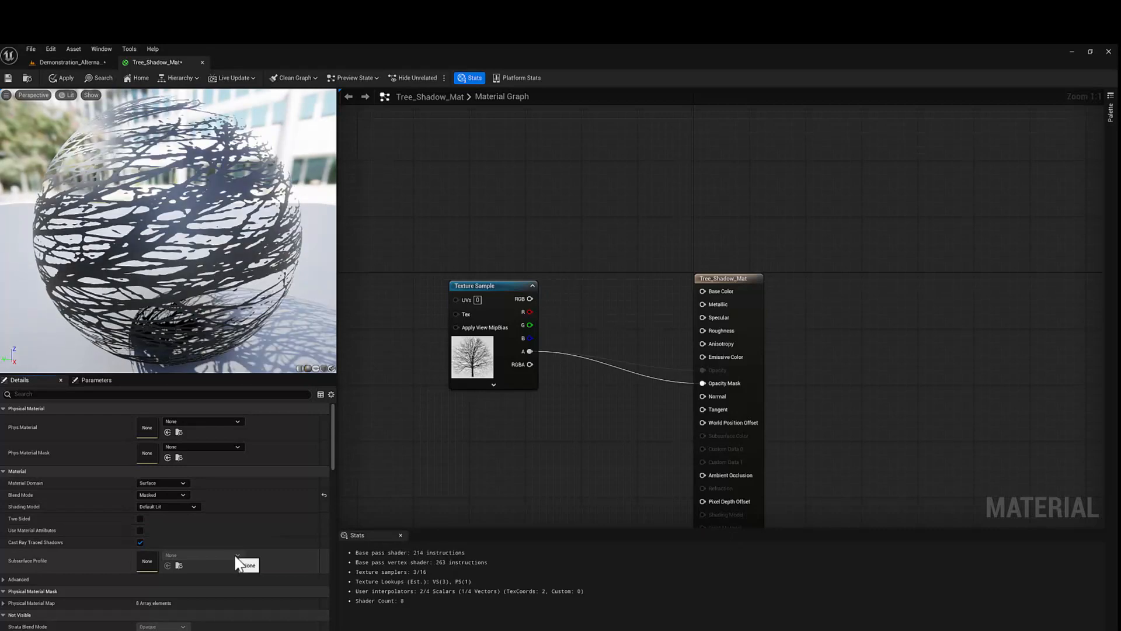
mouse_move(22, 495)
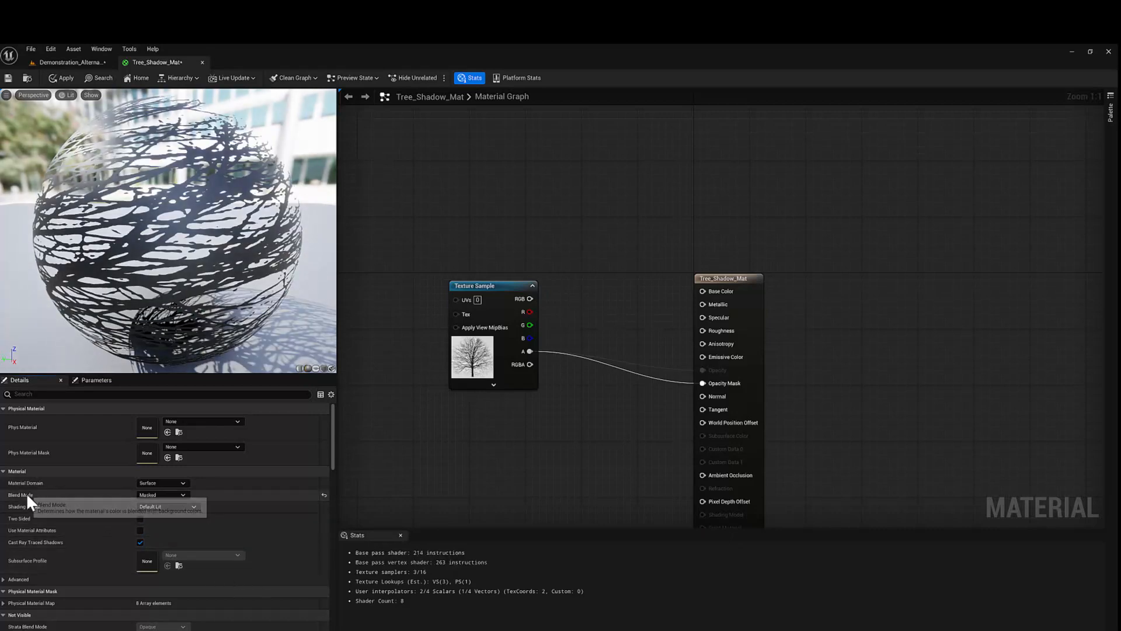
click(162, 494)
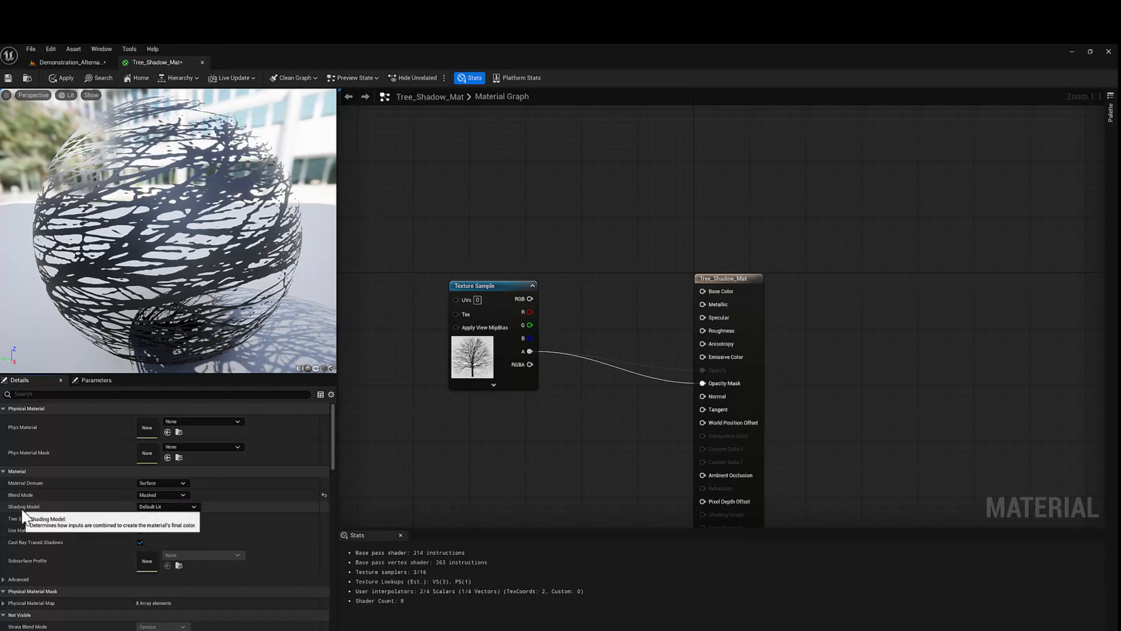
click(167, 507)
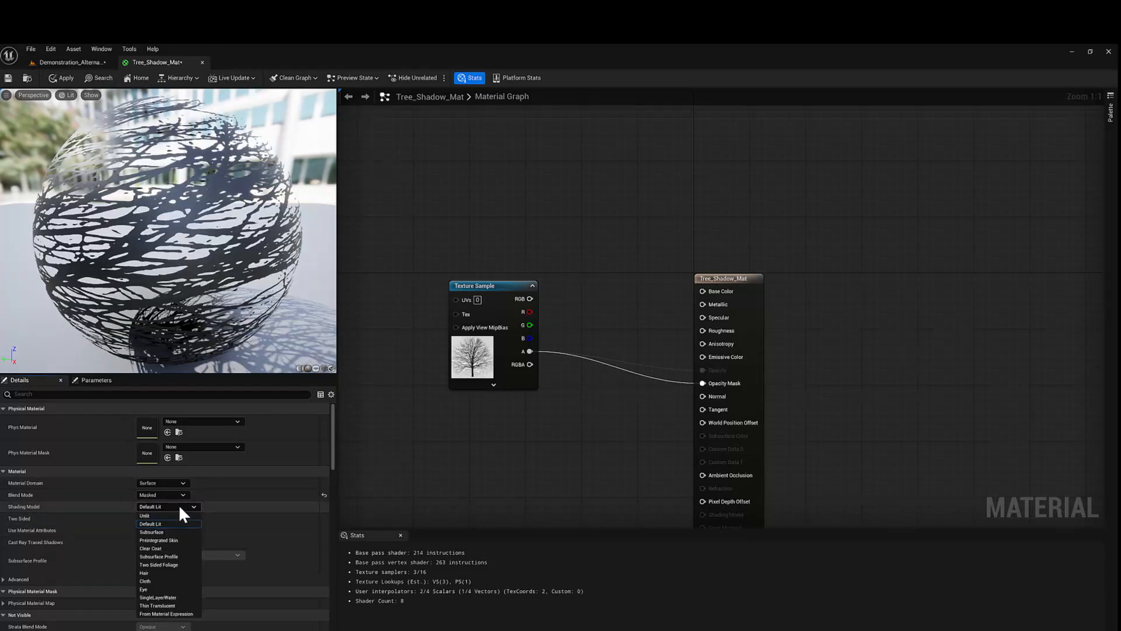
click(145, 515)
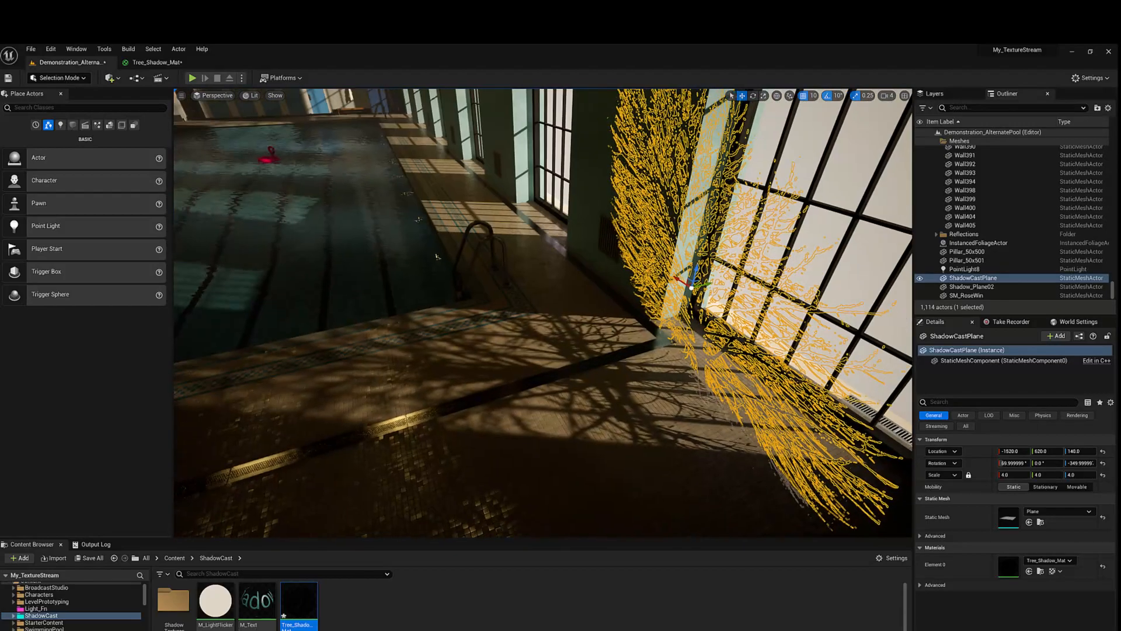
drag(643, 286, 501, 308)
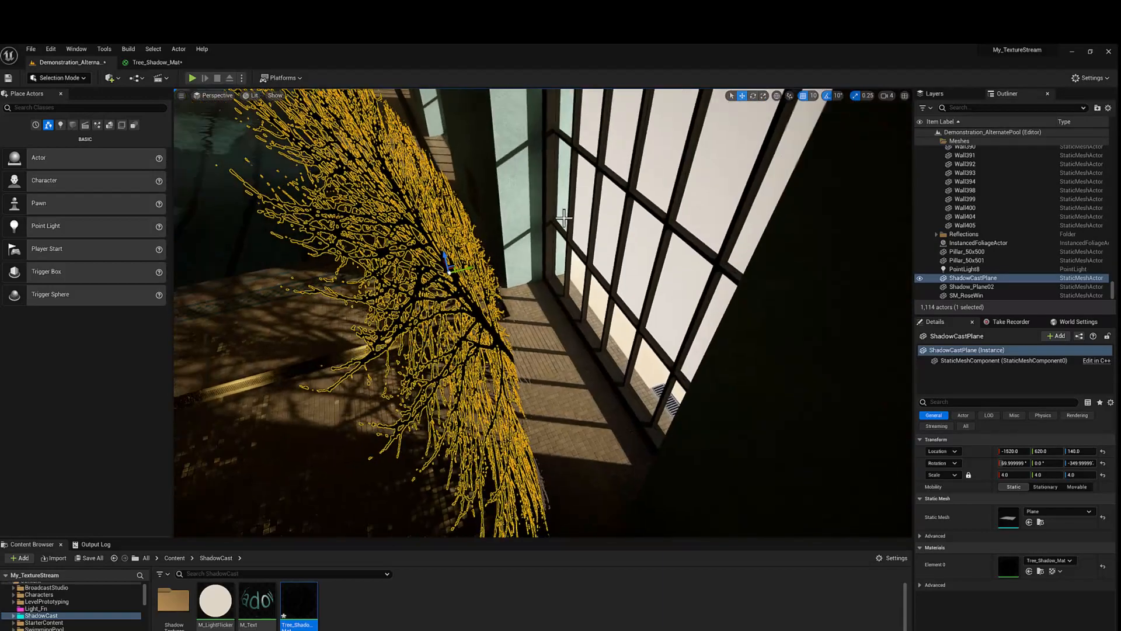
click(157, 63)
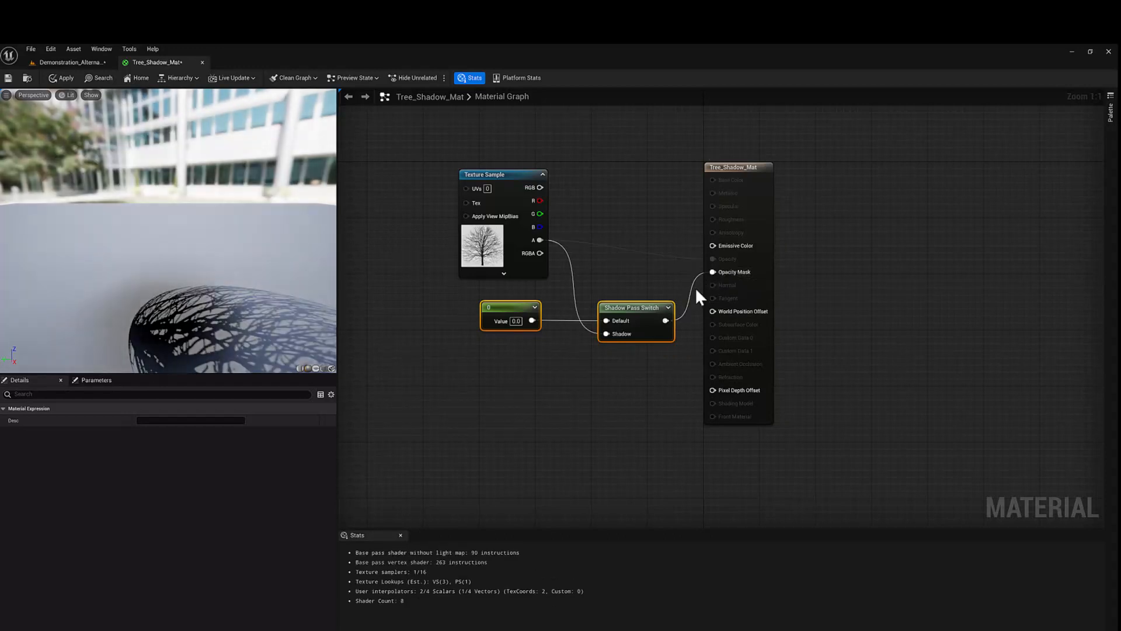
mouse_move(490, 332)
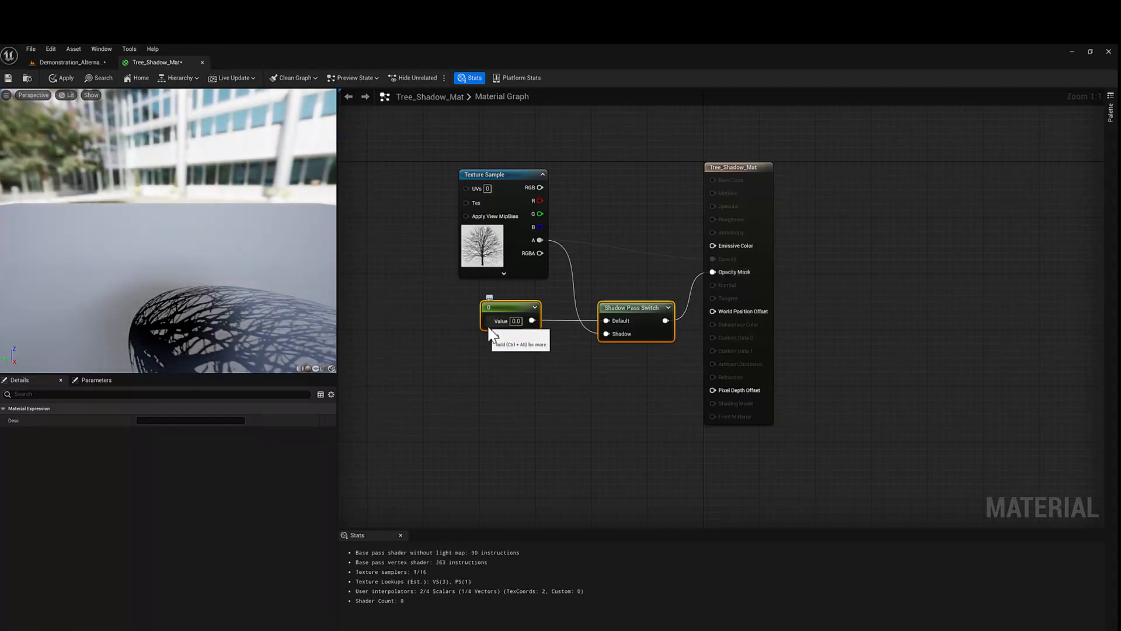
mouse_move(618, 313)
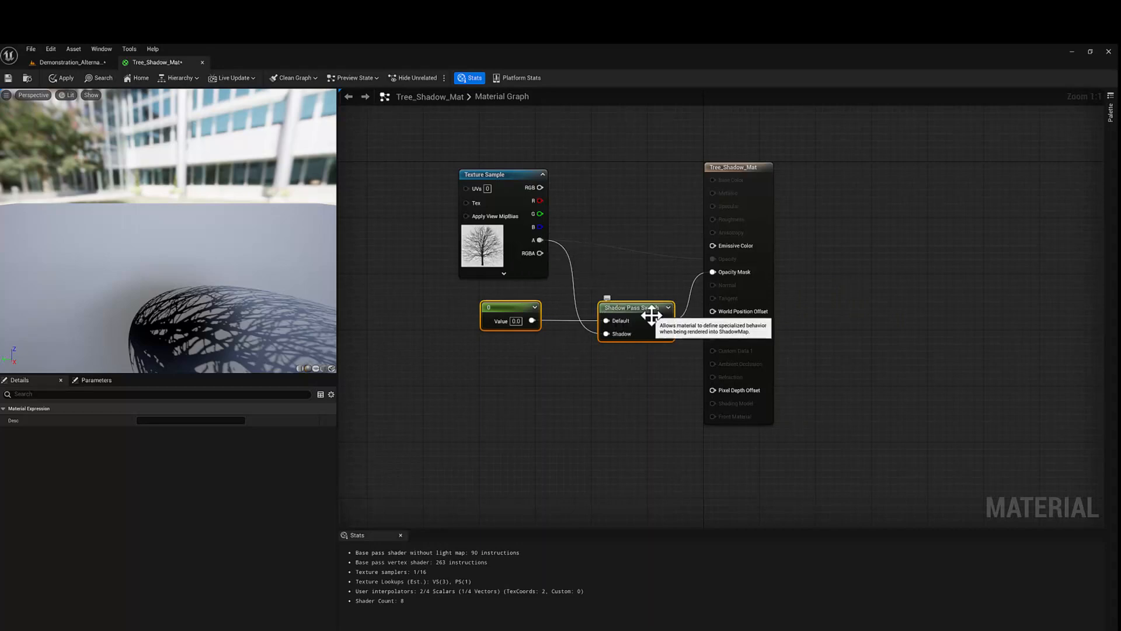
mouse_move(587, 341)
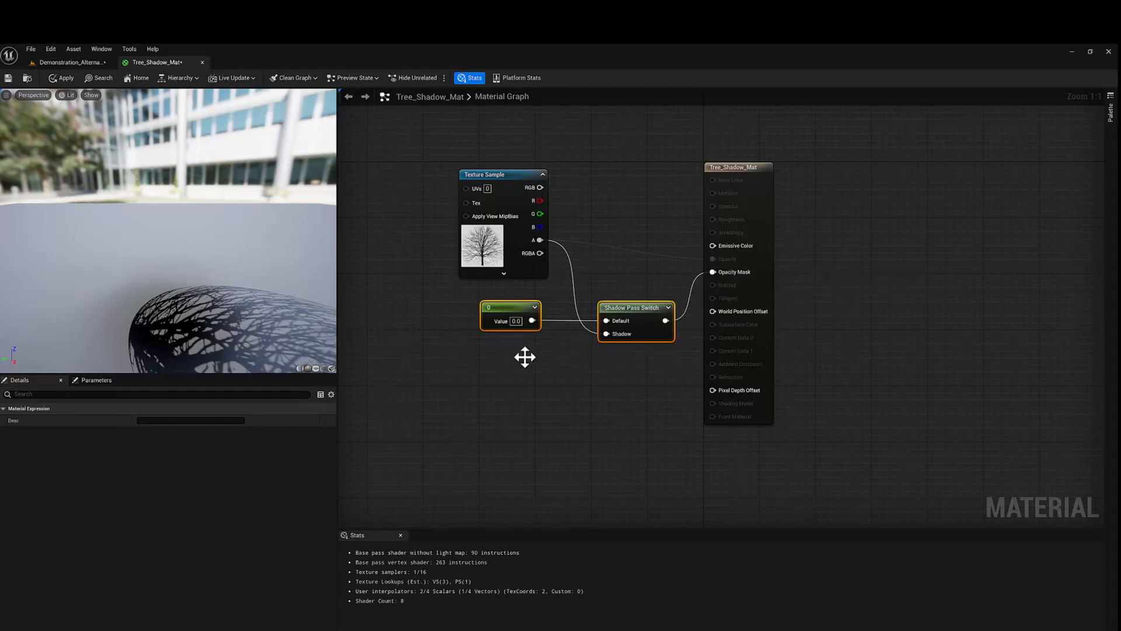
- Apply the Shadow Pass Switch graph changes to Tree_Shadow_Mat
click(62, 78)
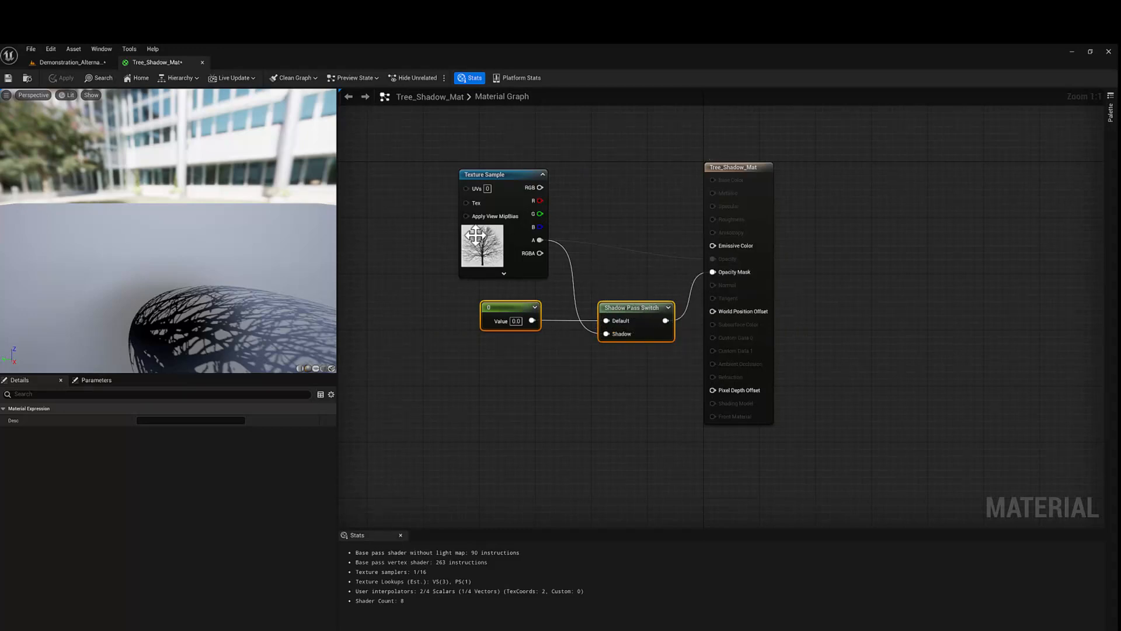
mouse_move(513, 306)
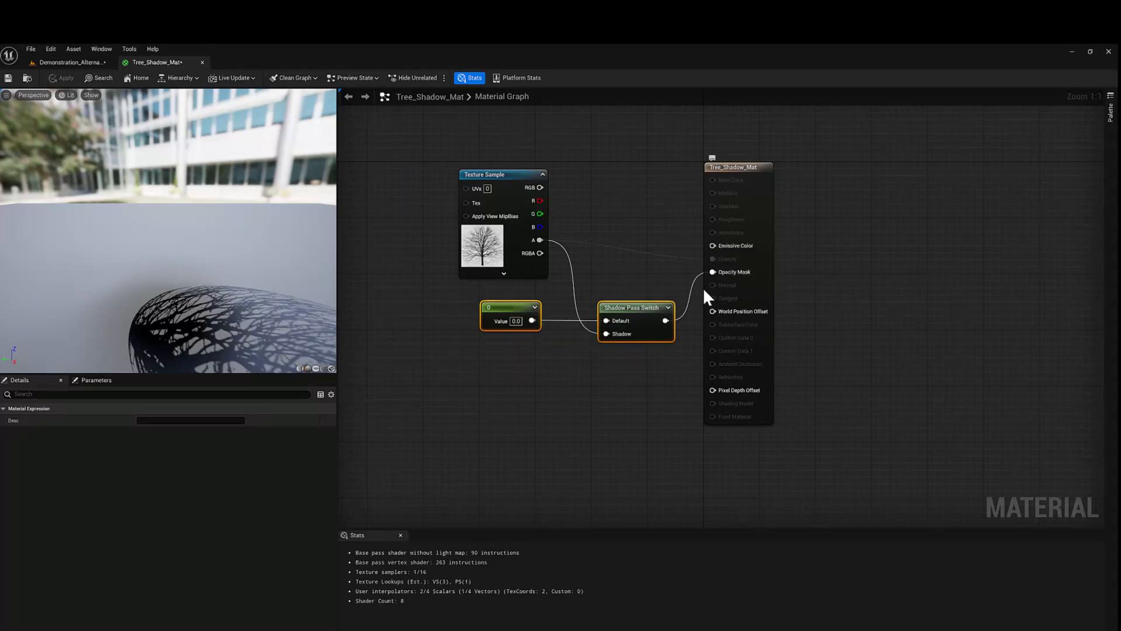
mouse_move(68, 62)
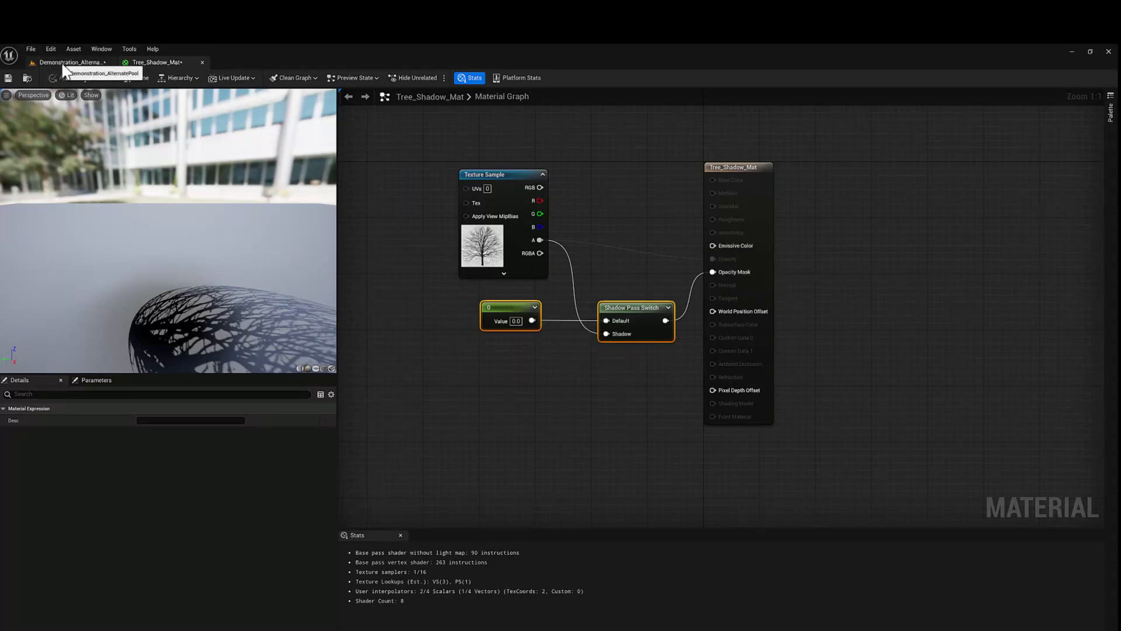
mouse_move(647, 270)
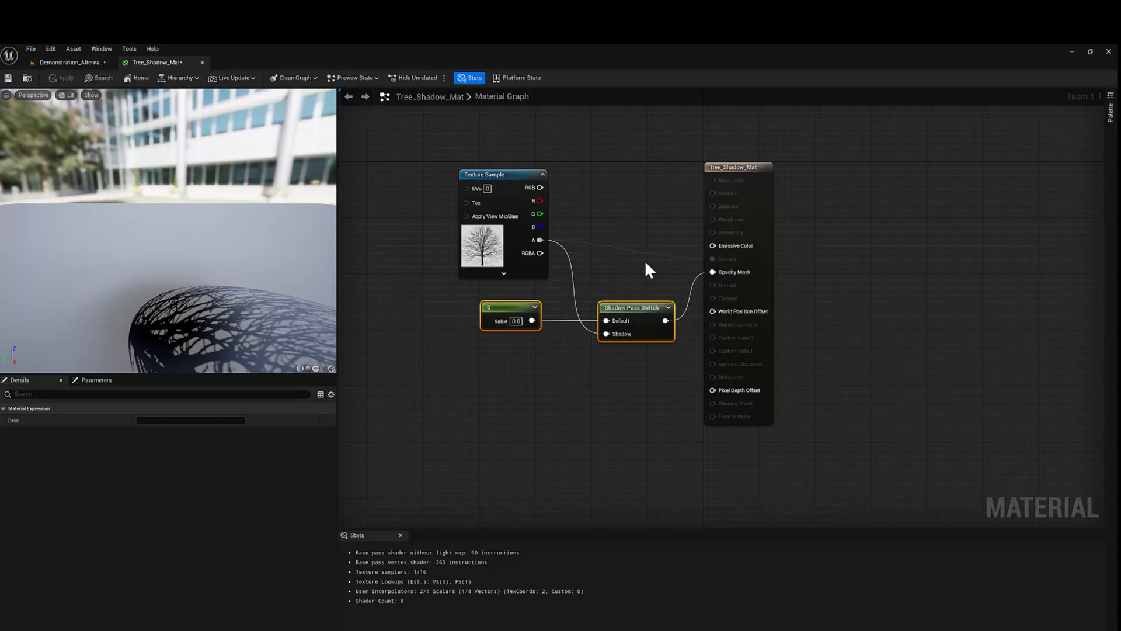
click(66, 62)
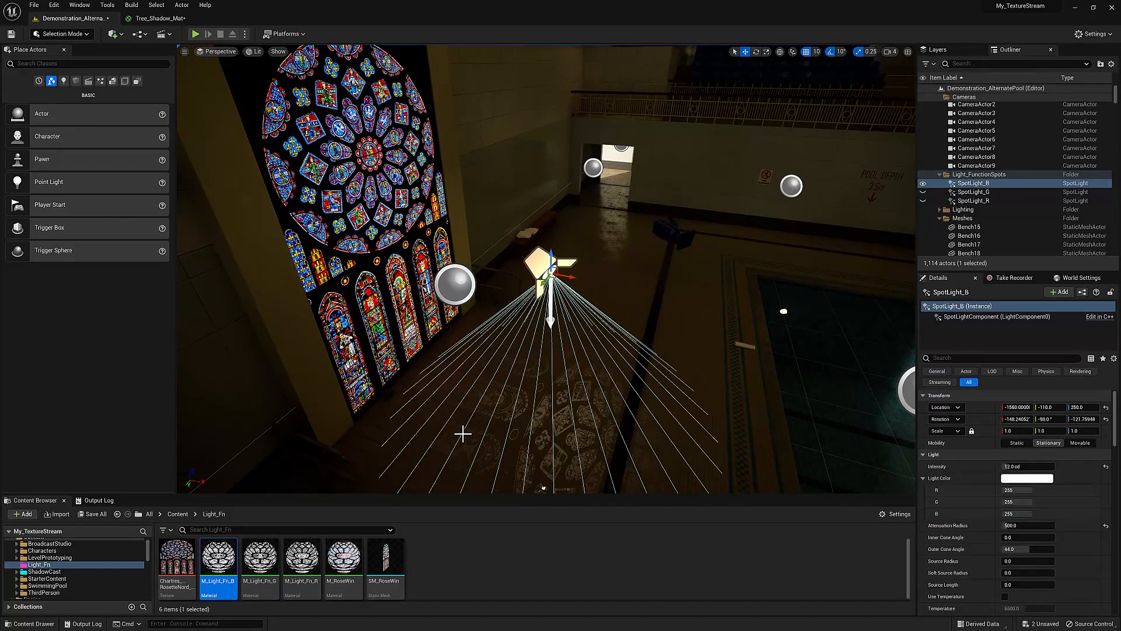
mouse_move(462, 465)
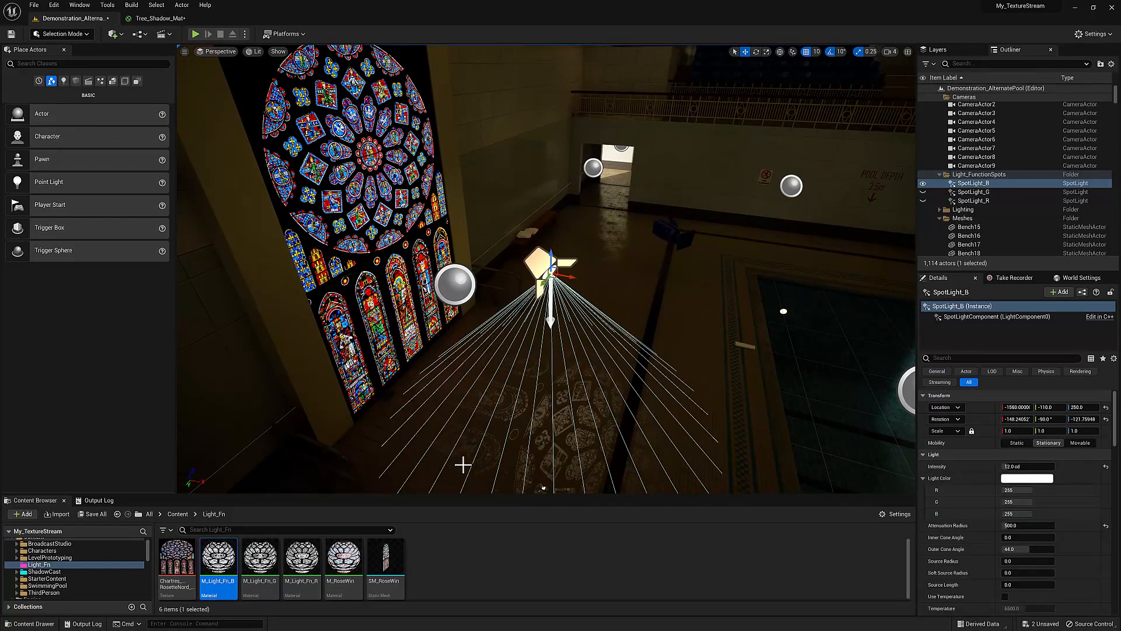
mouse_move(541, 455)
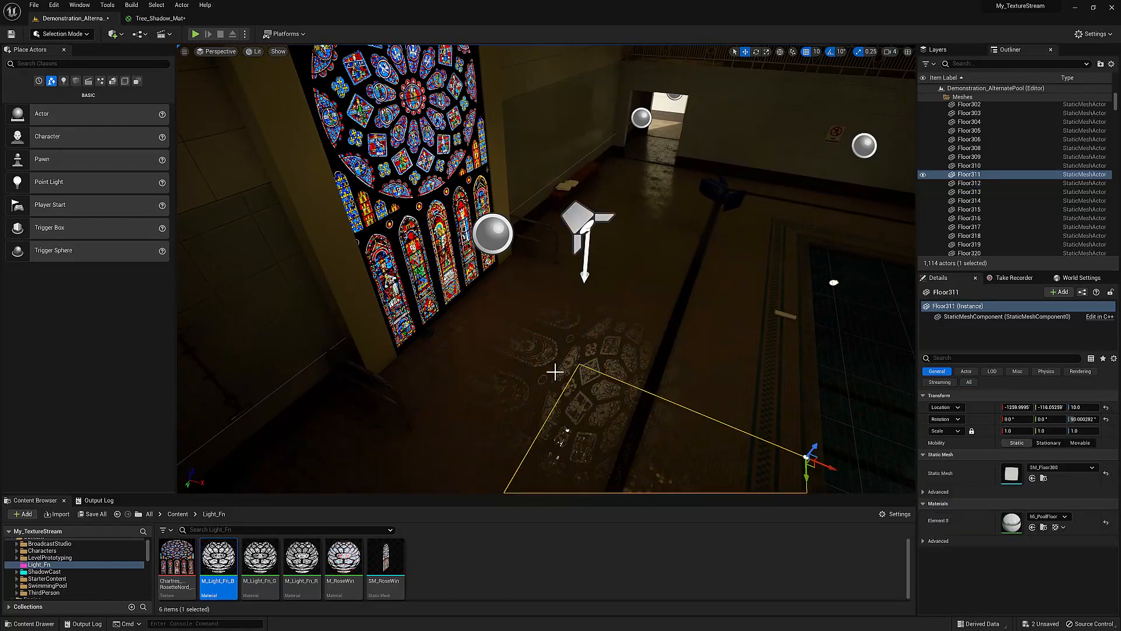
click(972, 182)
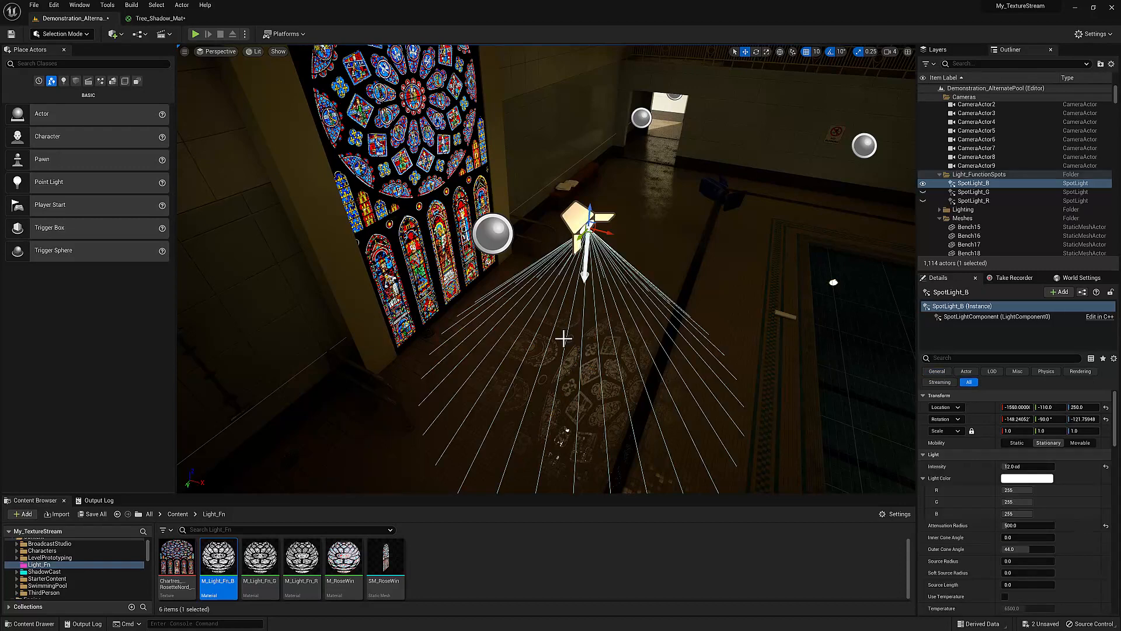
mouse_move(217, 557)
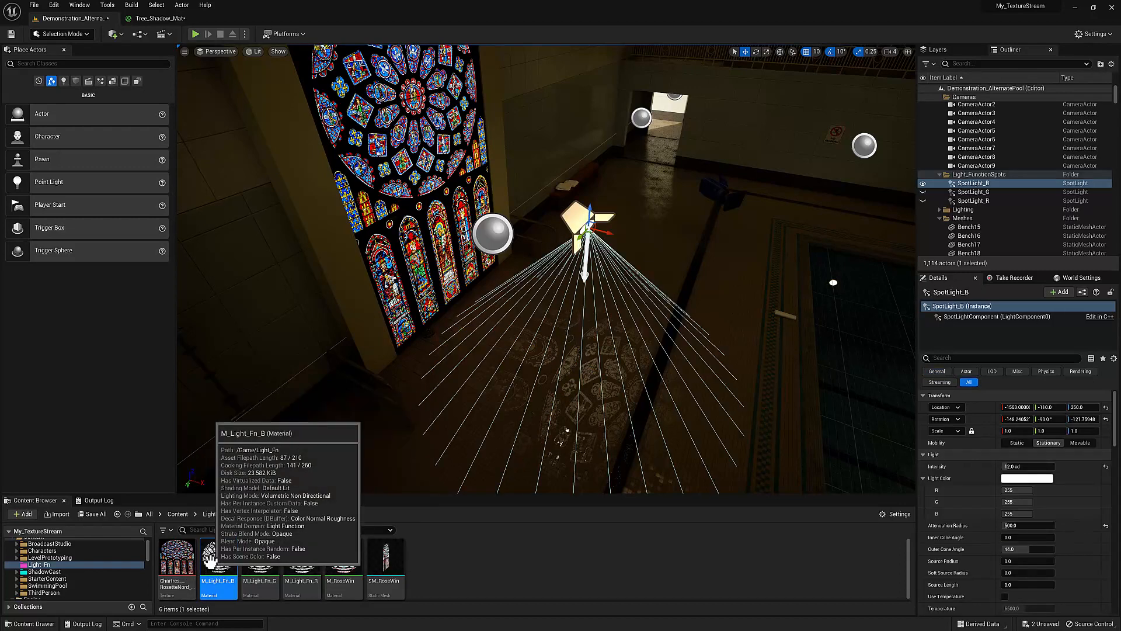
double_click(218, 557)
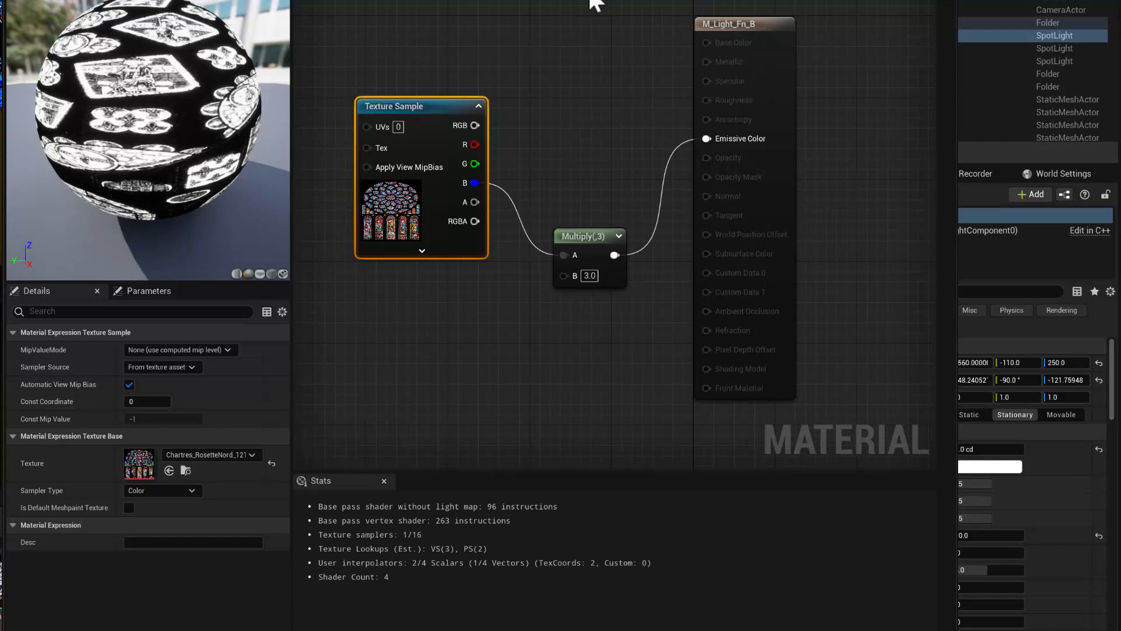
click(743, 23)
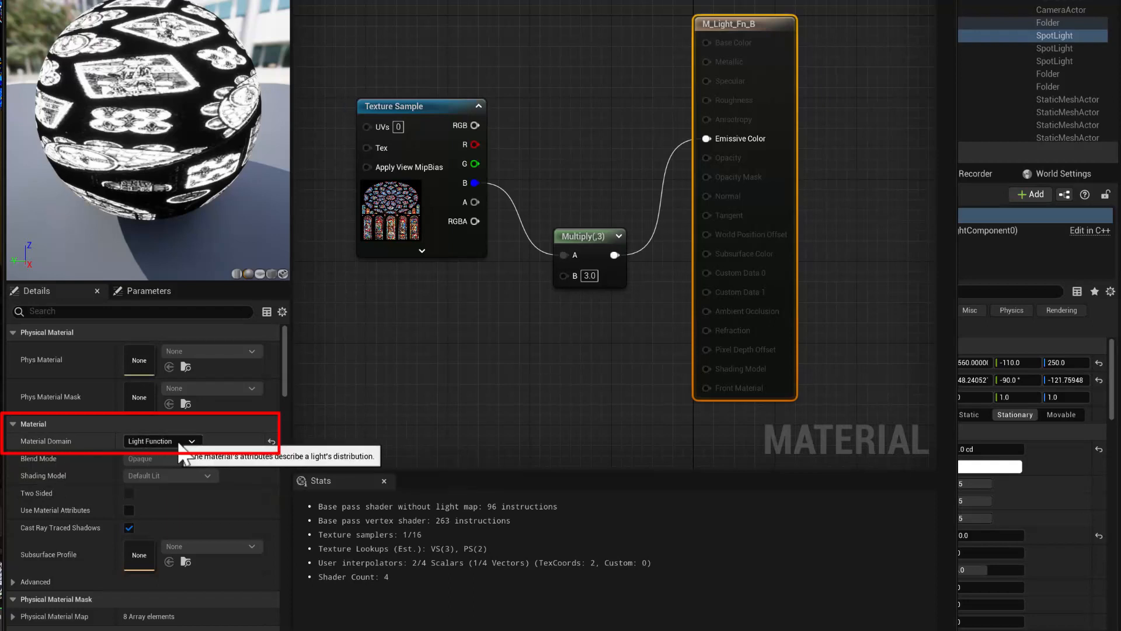
mouse_move(678, 50)
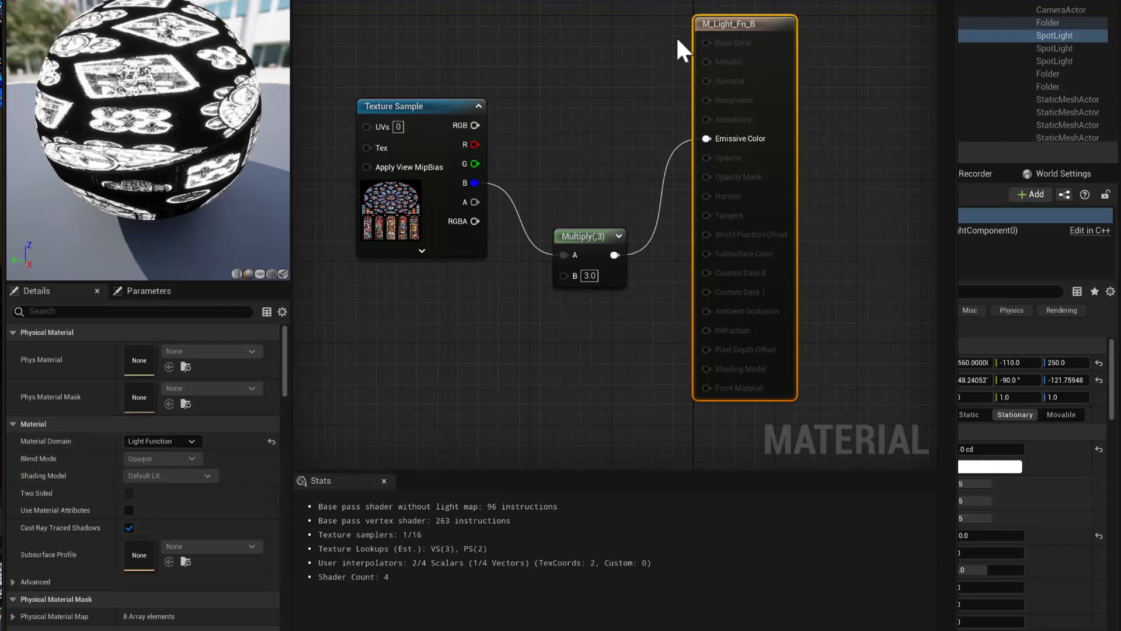
mouse_move(472, 163)
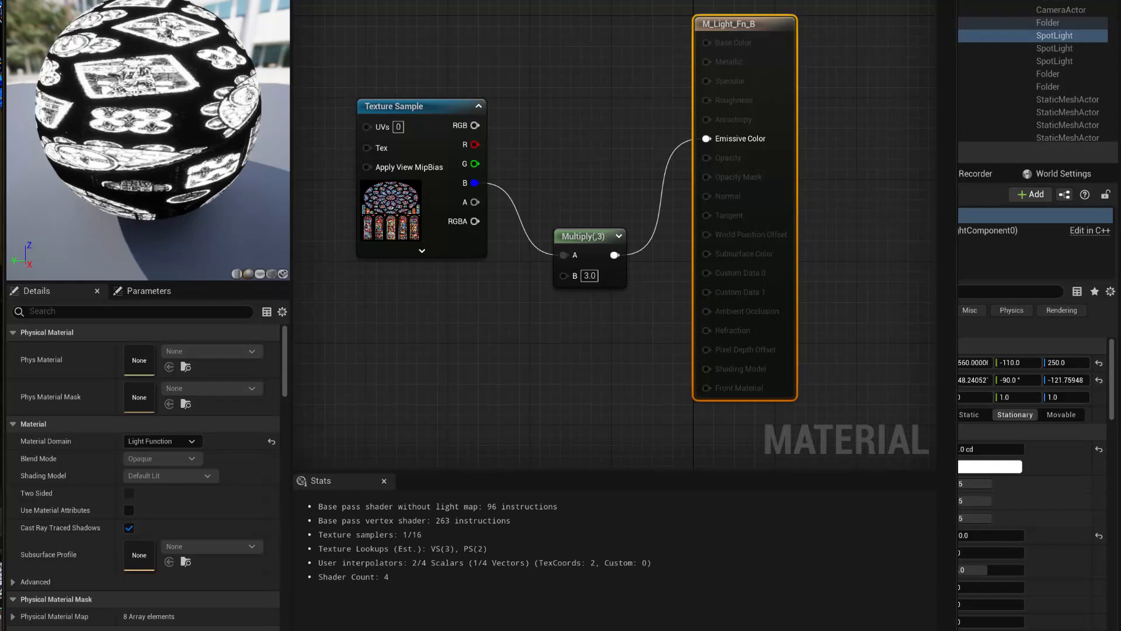
mouse_move(378, 200)
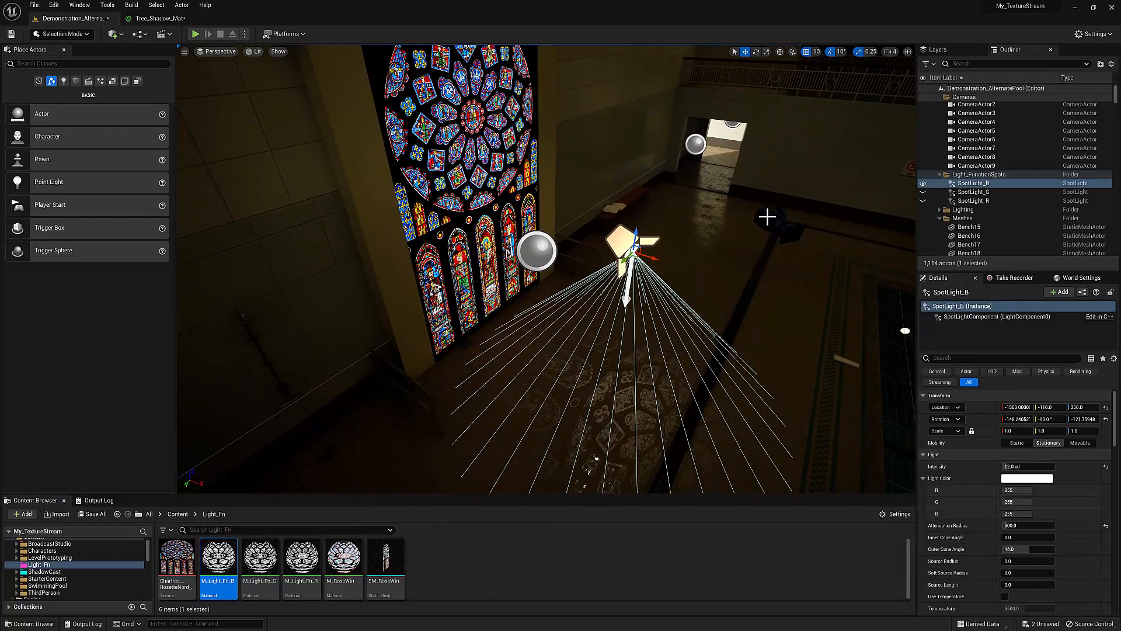
mouse_move(471, 494)
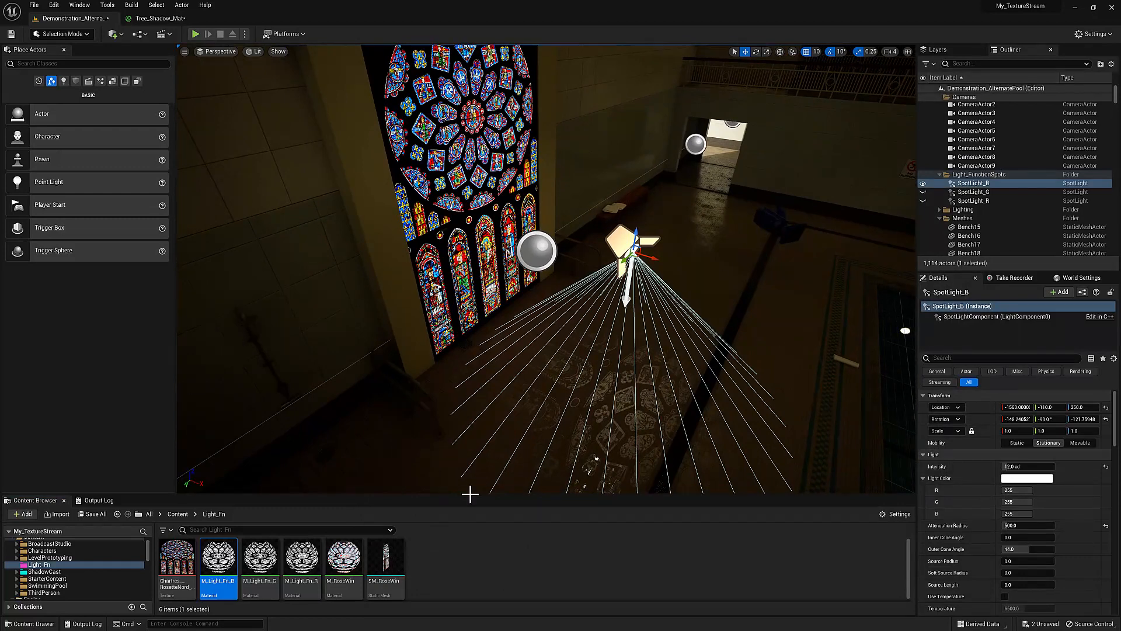
- Change the viewport view mode from Lit to Light Complexity
click(255, 50)
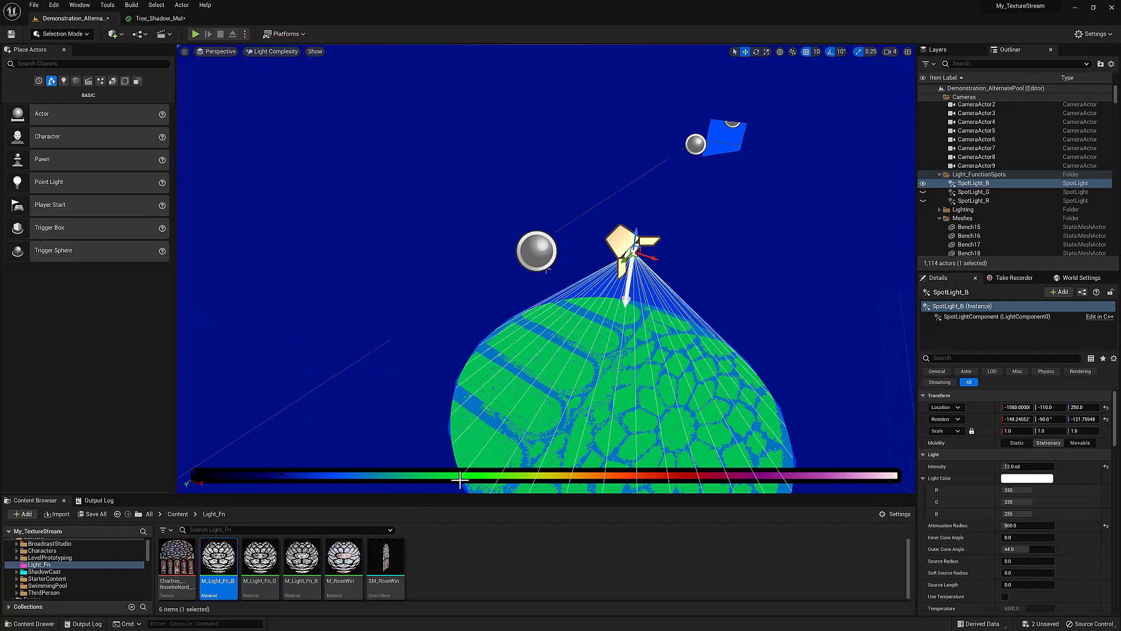
mouse_move(756, 224)
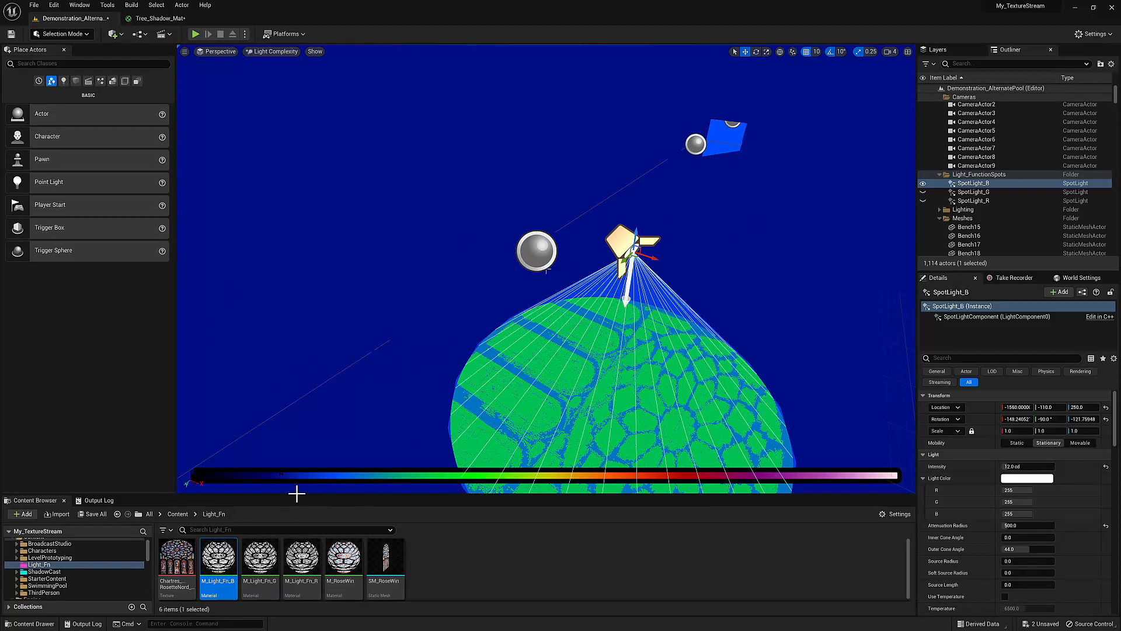
mouse_move(971, 183)
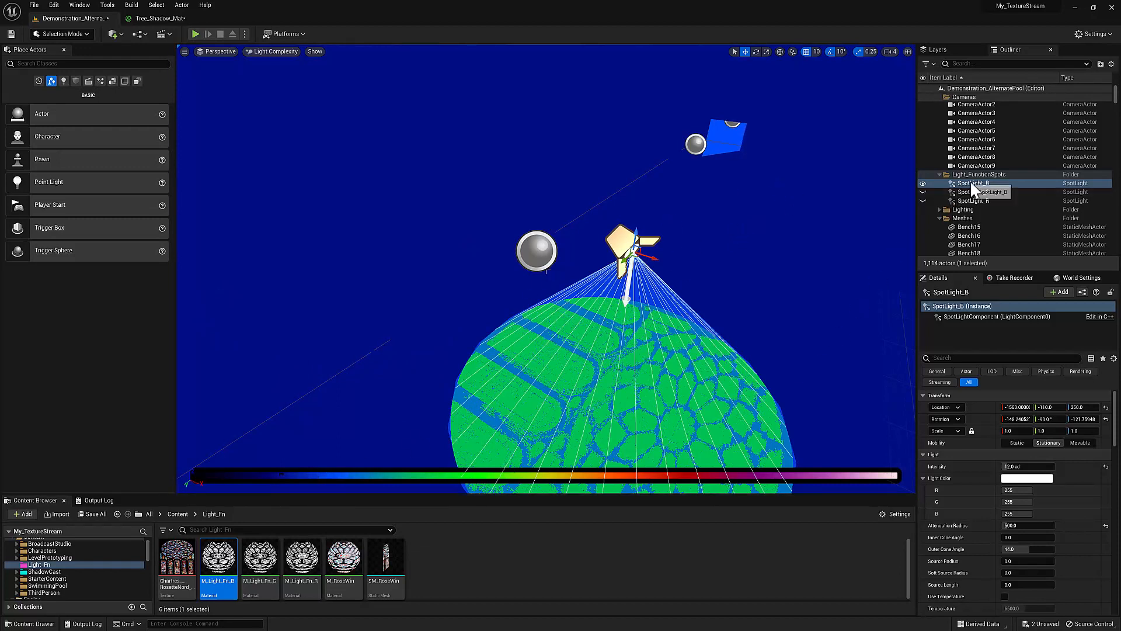
mouse_move(218, 558)
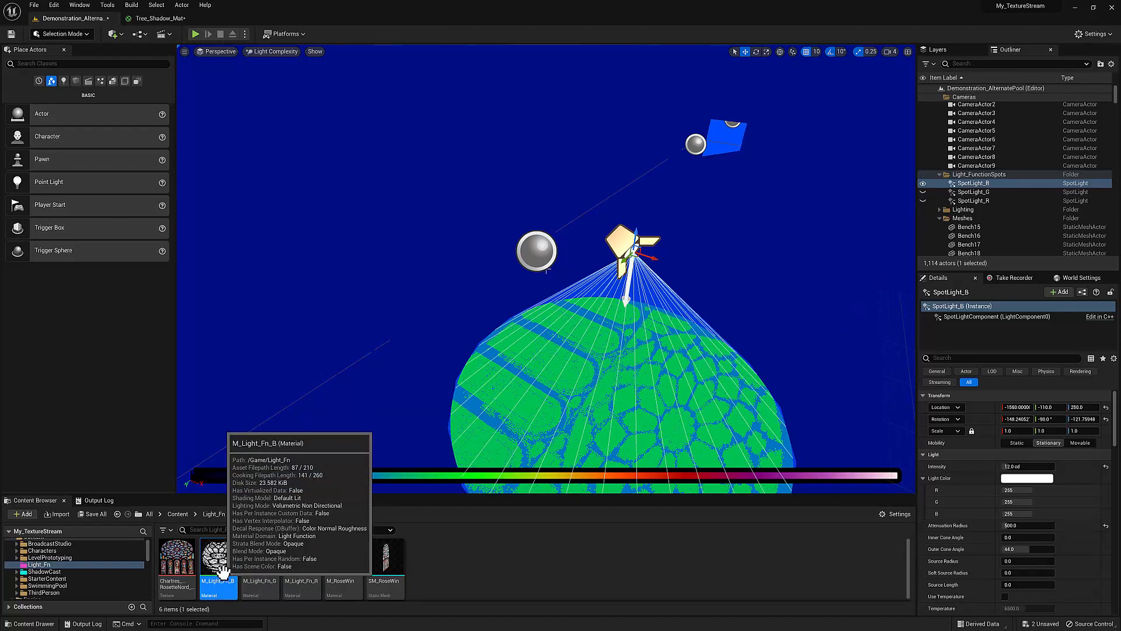
- Restore Lit viewport shading with Alt+4
key(alt+4)
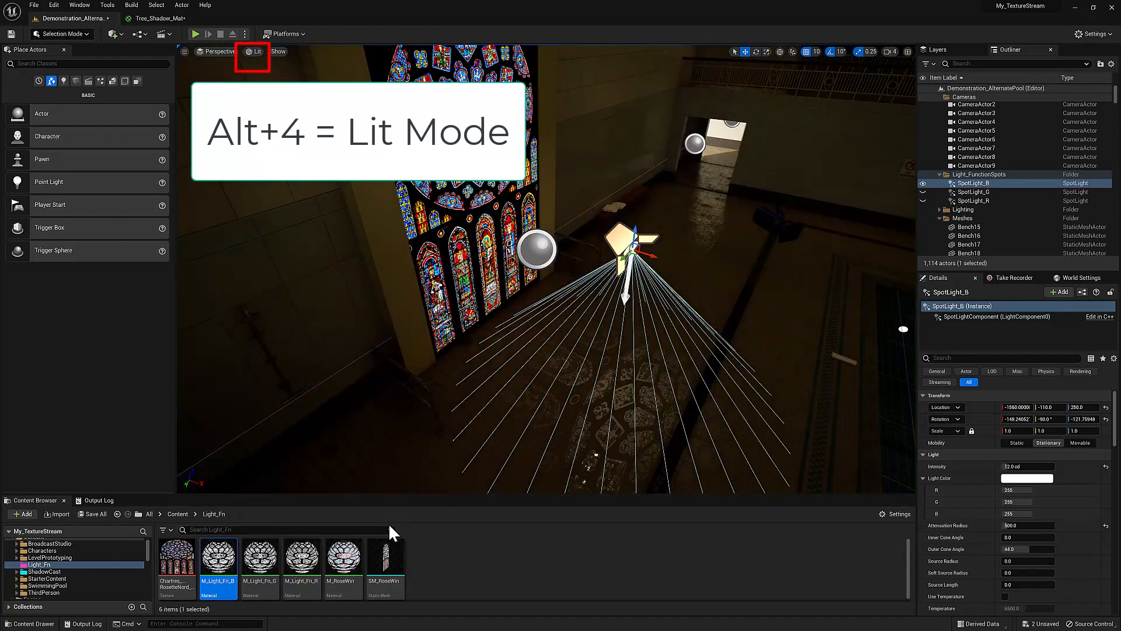
key(alt+4)
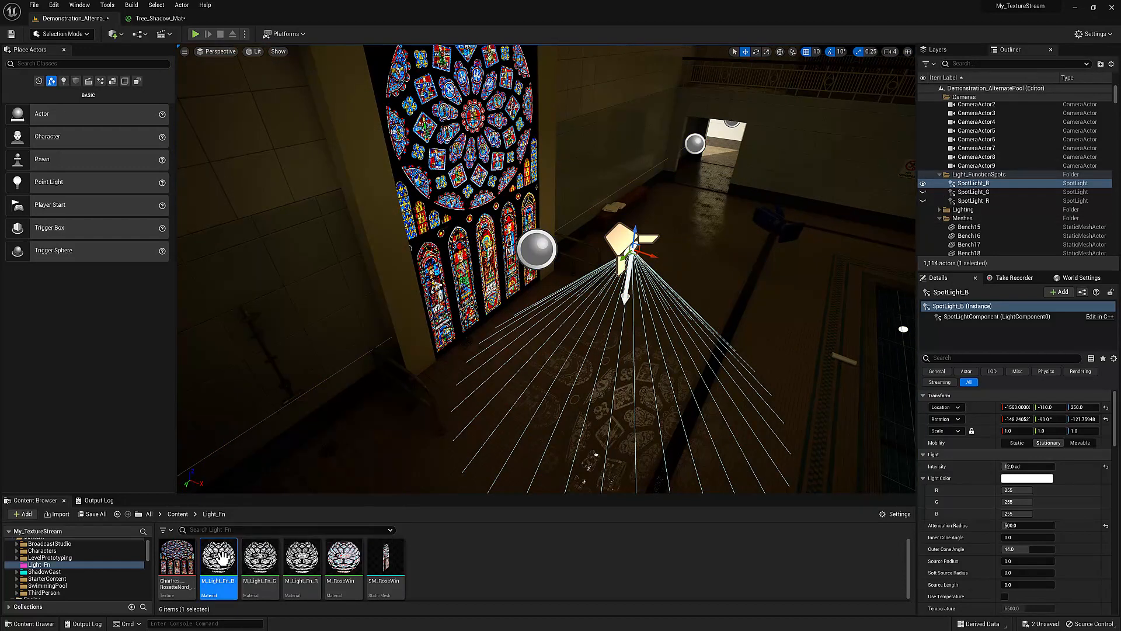
mouse_move(218, 558)
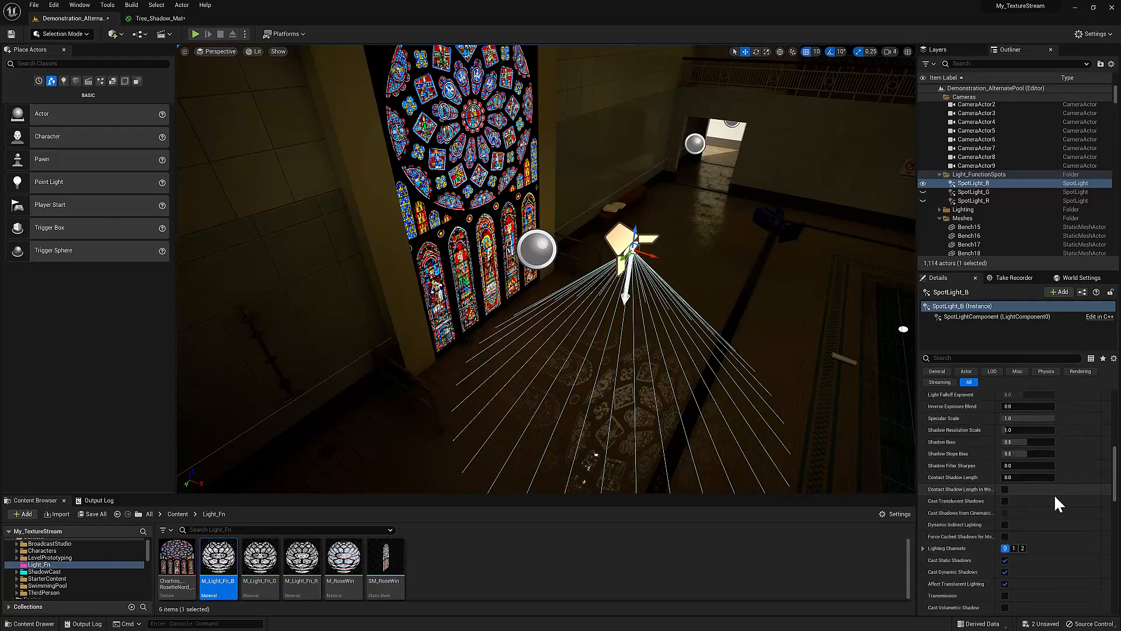
scroll(down, 3)
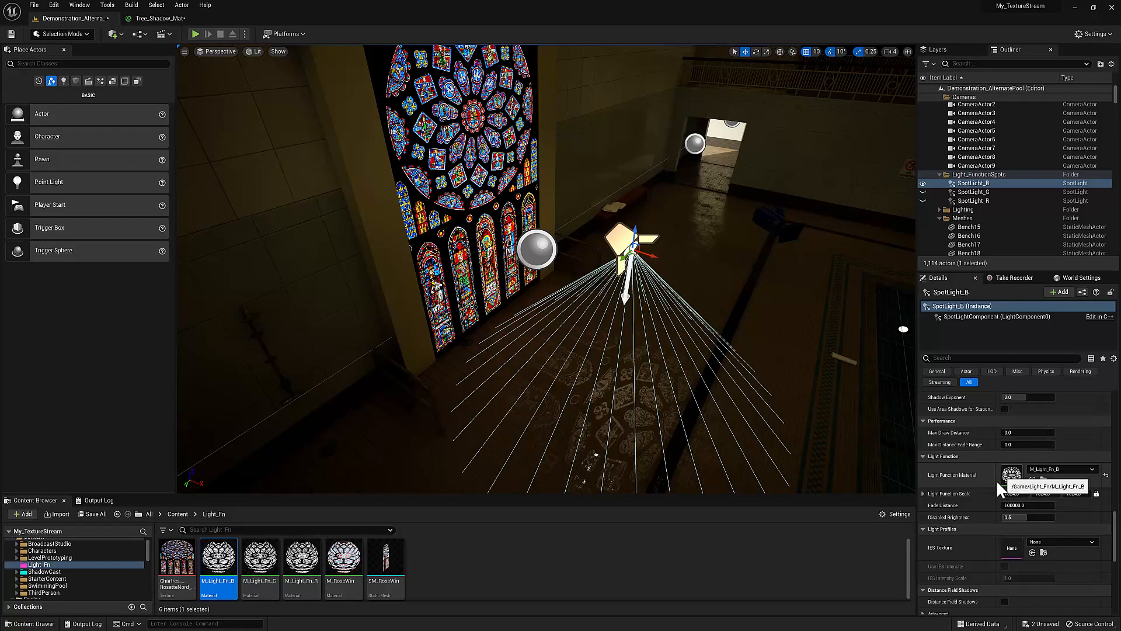
scroll(down, 3)
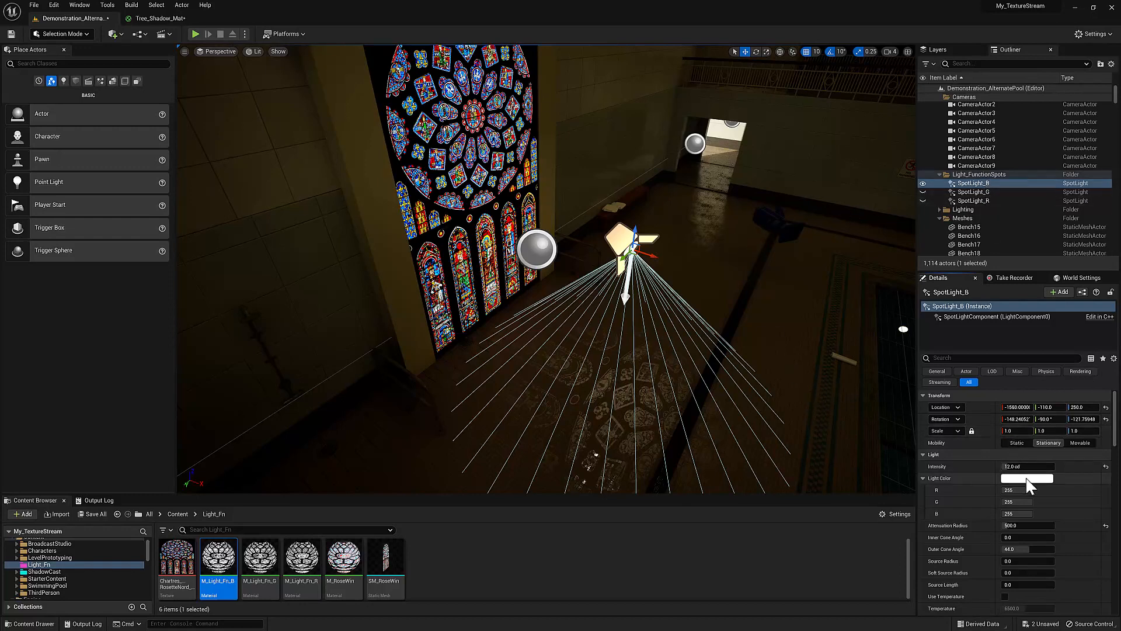
- Set SpotLight_B's colour to pure blue (R 0, G 0, B 255) and view light complexity
click(1027, 477)
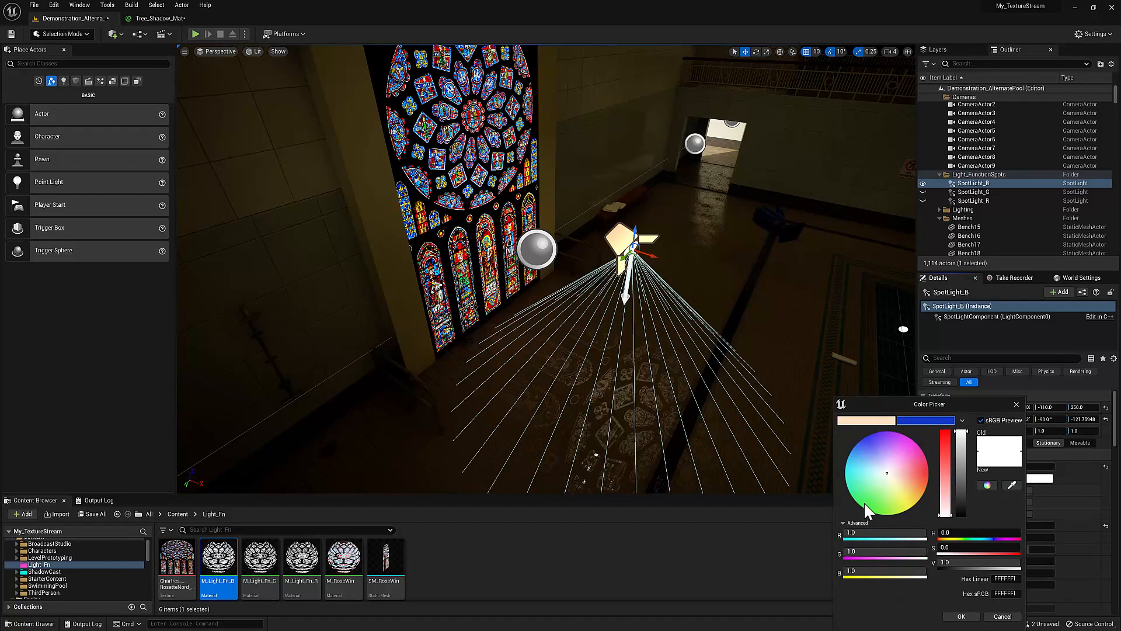
click(886, 532)
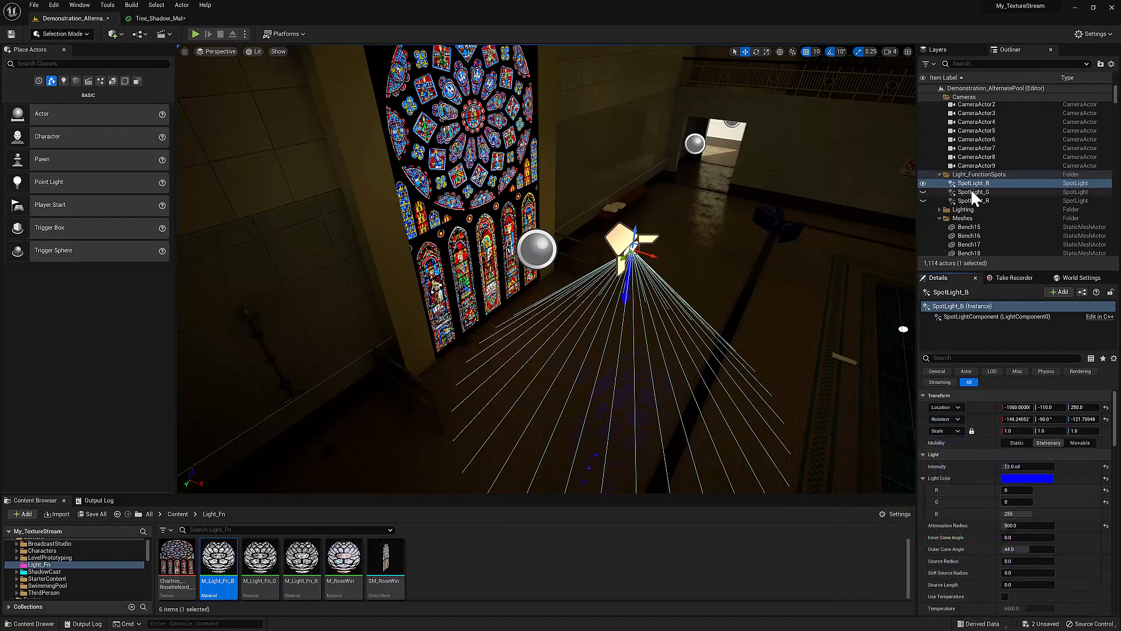
click(974, 192)
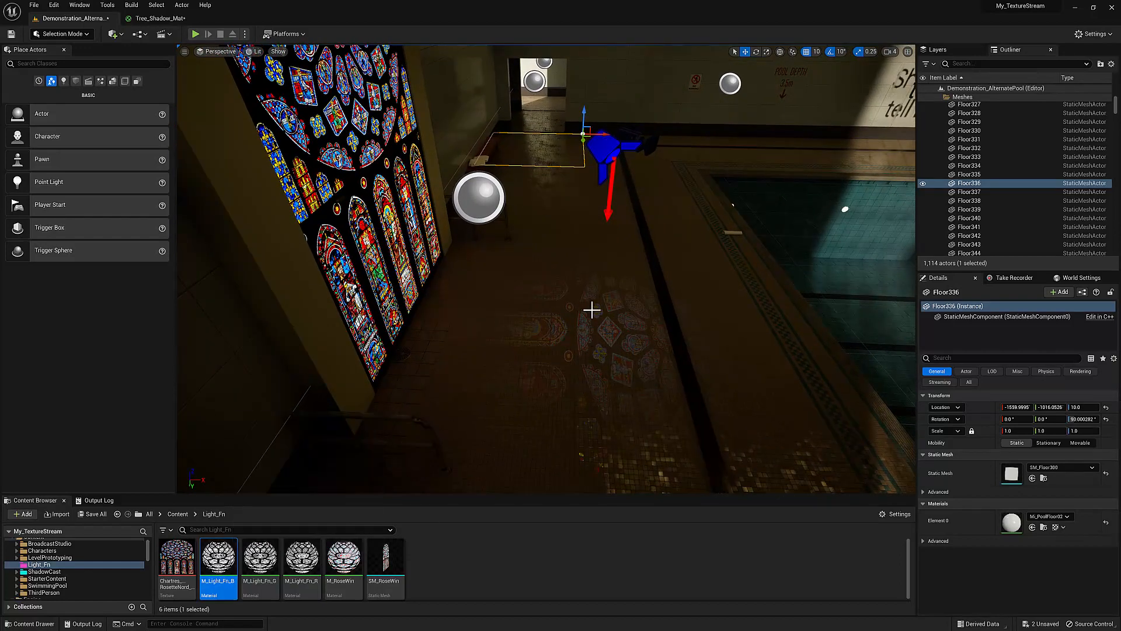
mouse_move(614, 321)
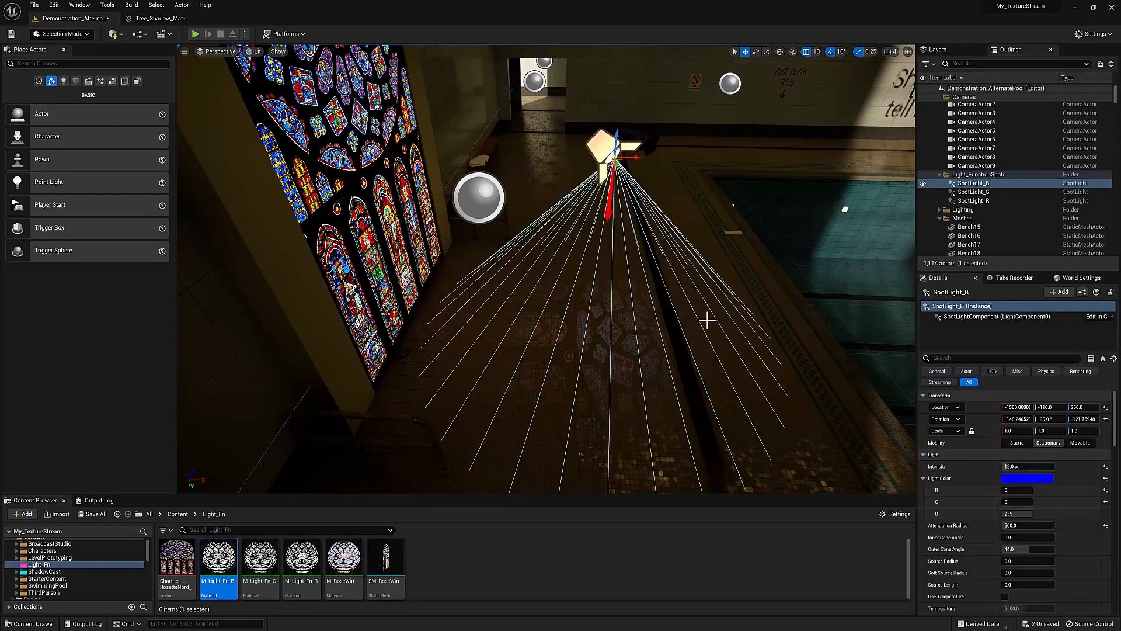
mouse_move(675, 312)
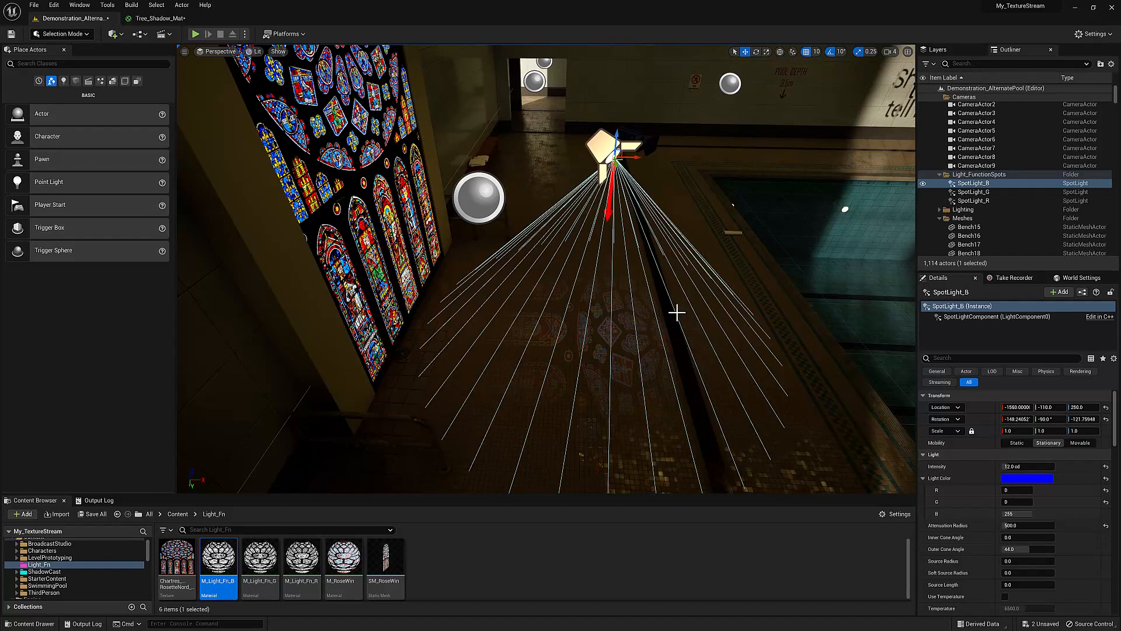
click(257, 51)
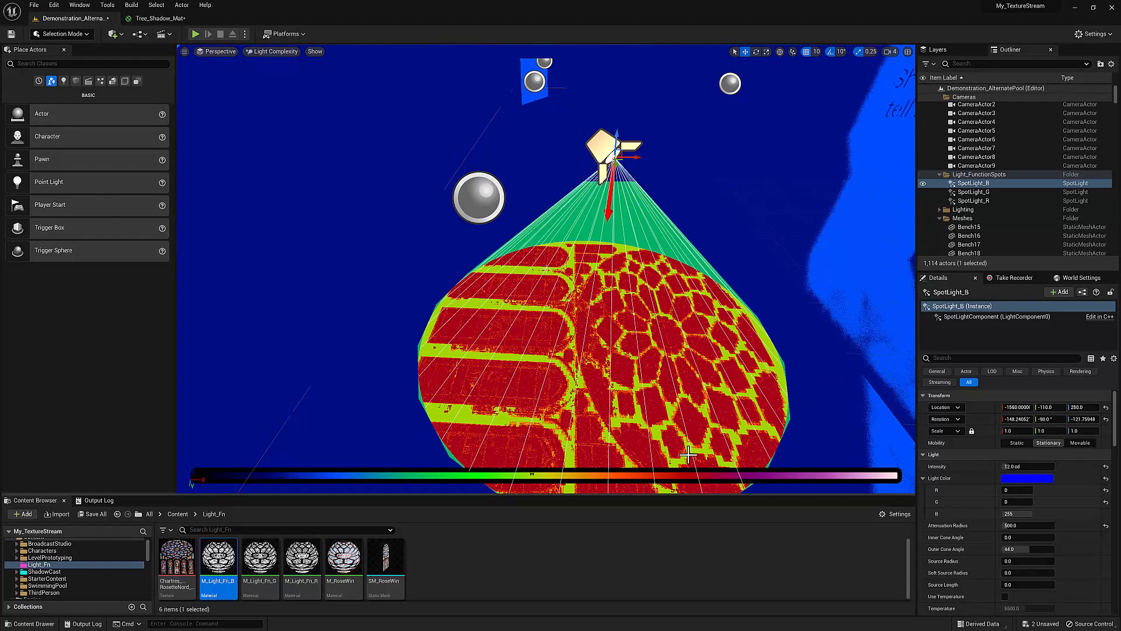
mouse_move(301, 71)
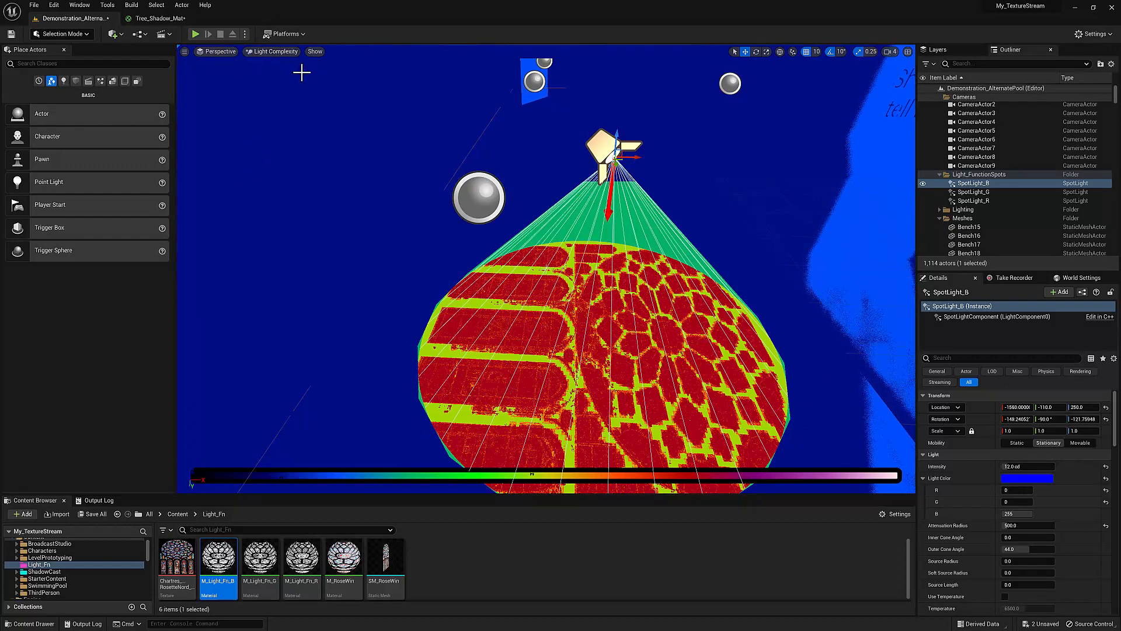
mouse_move(362, 189)
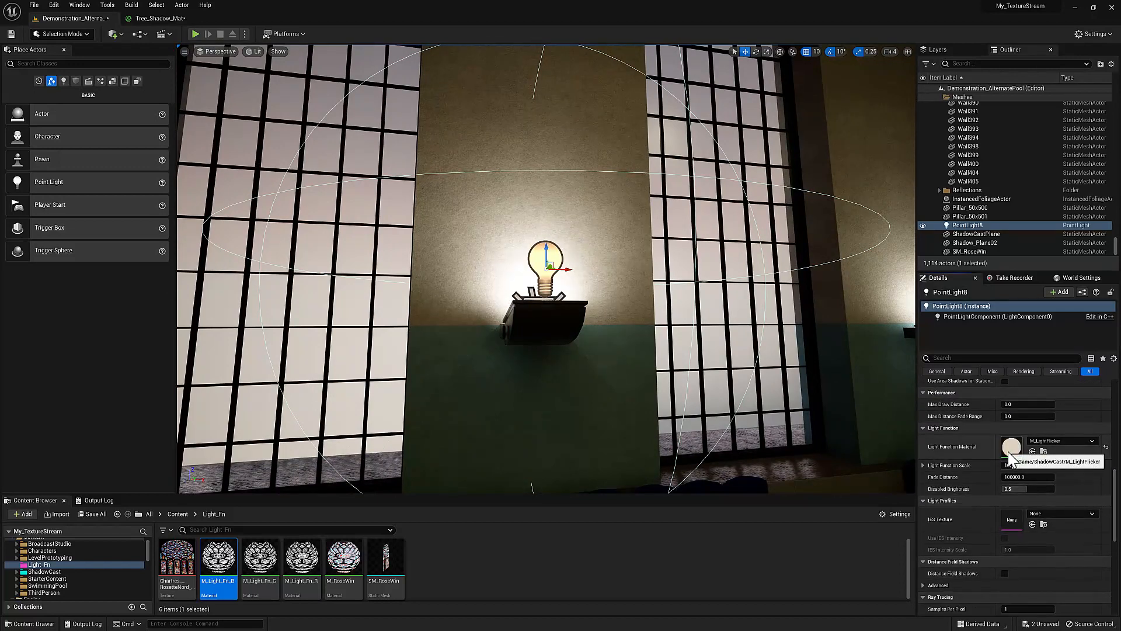
- Open M_LightFlicker from the Light Function Material slot in the Material Editor
double_click(217, 556)
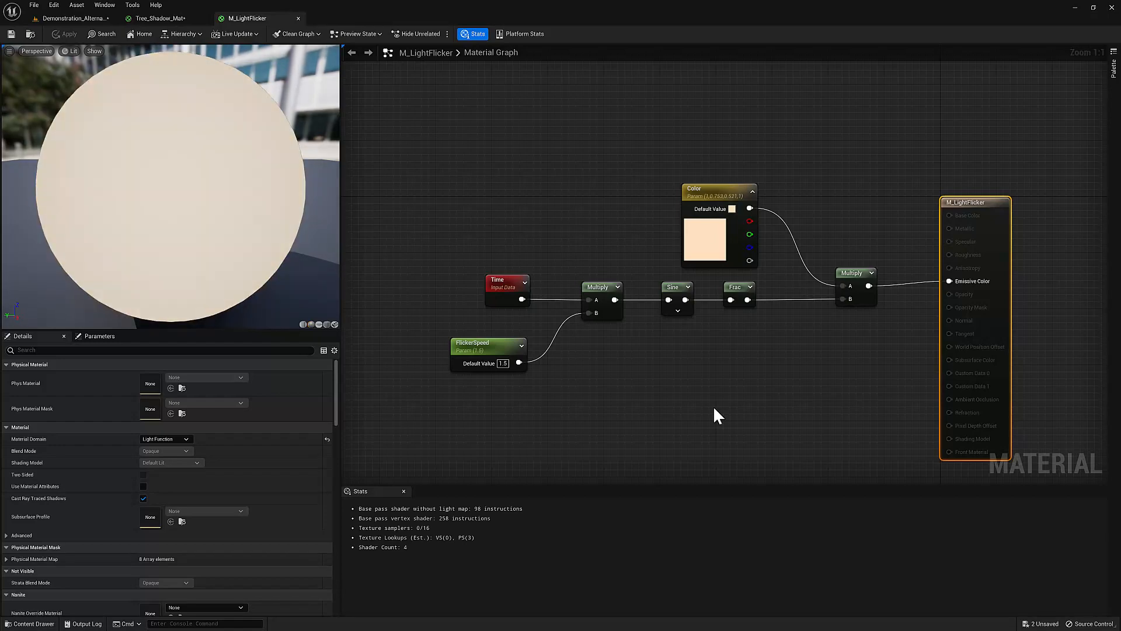
mouse_move(581, 416)
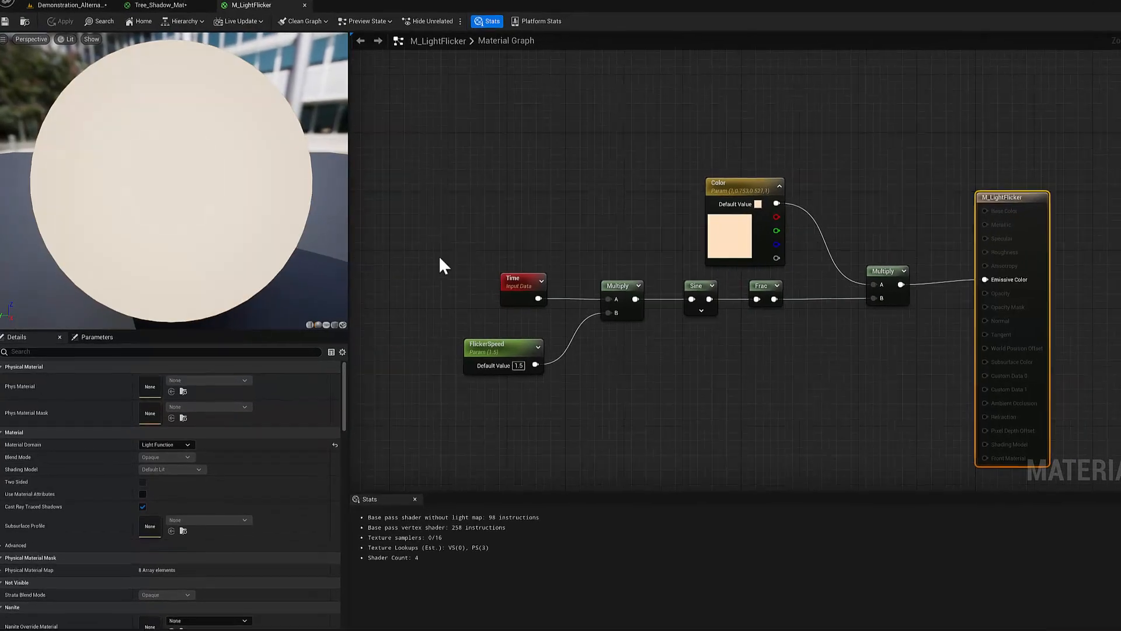
click(503, 348)
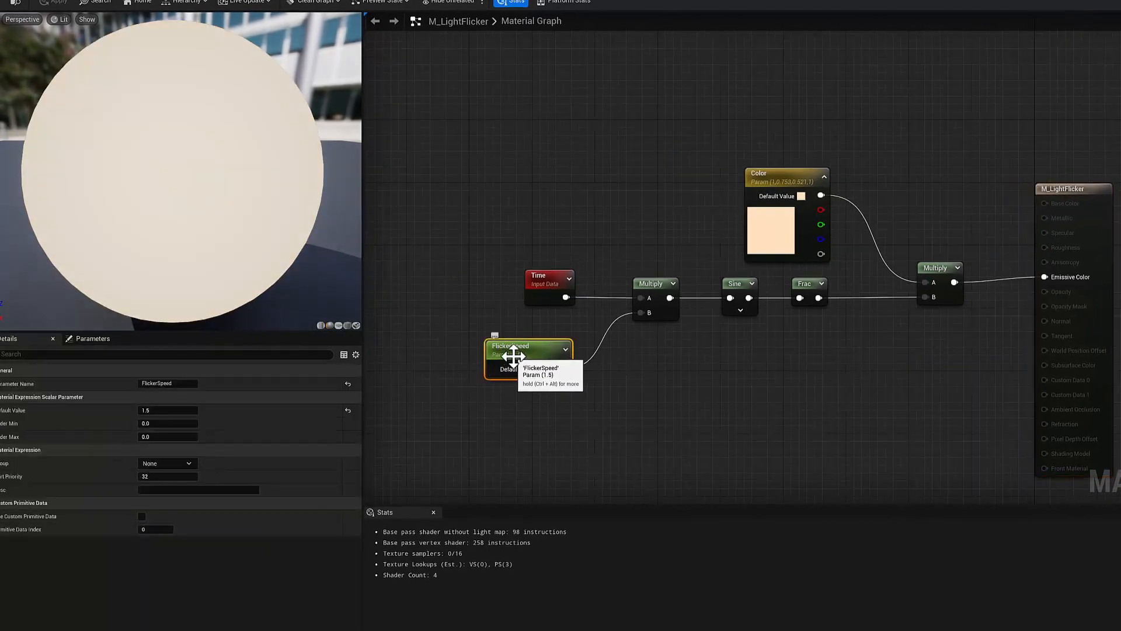
click(549, 275)
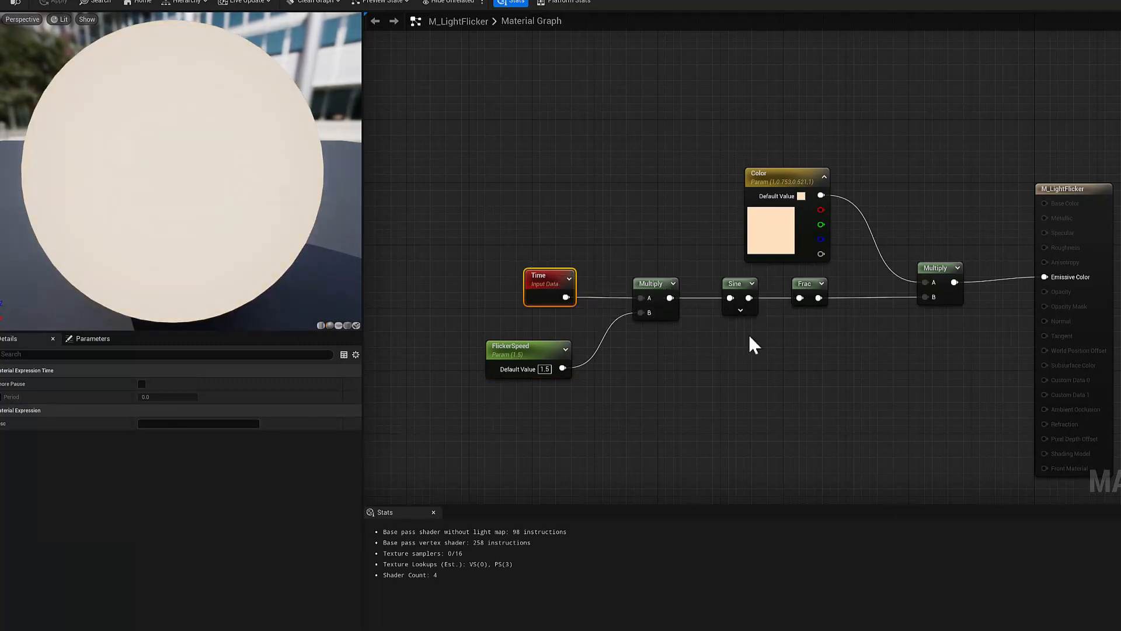
click(808, 291)
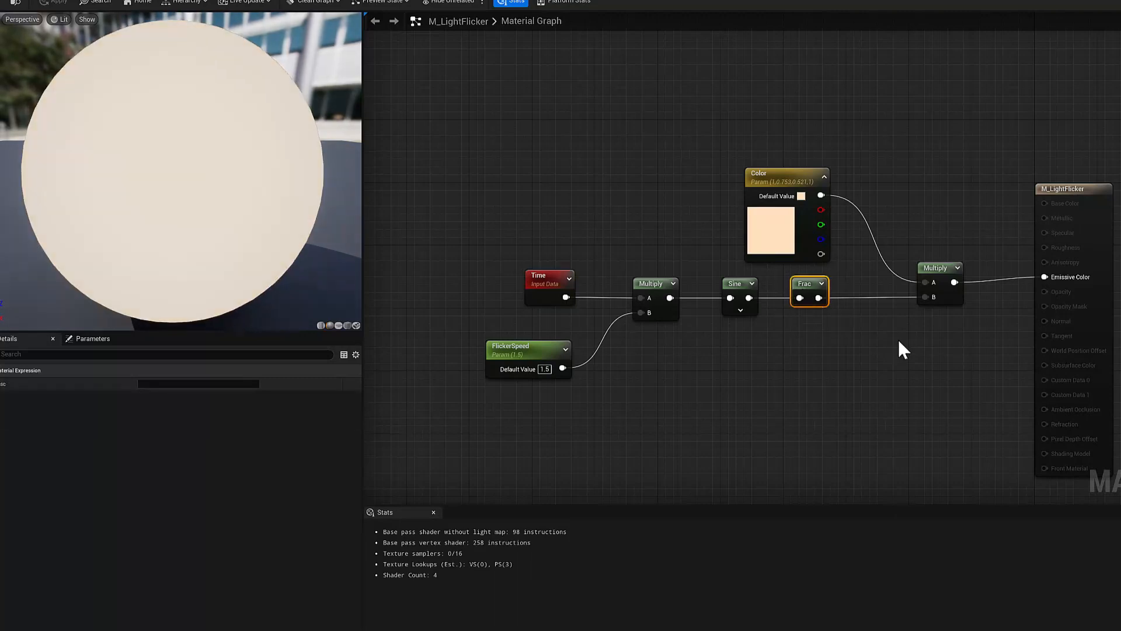
mouse_move(758, 214)
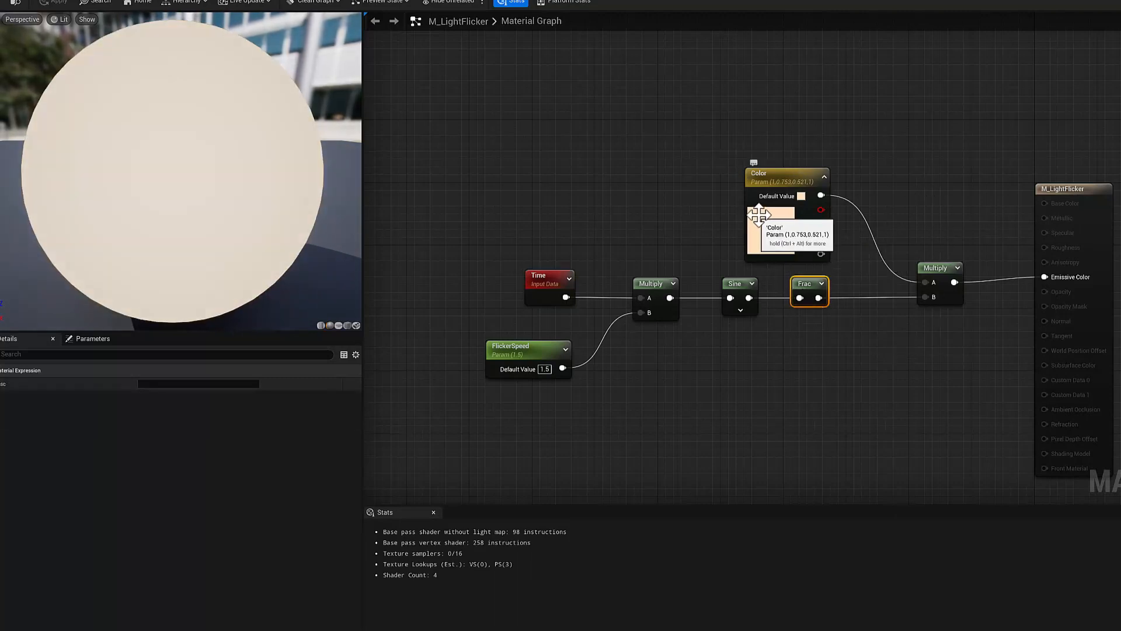
mouse_move(947, 279)
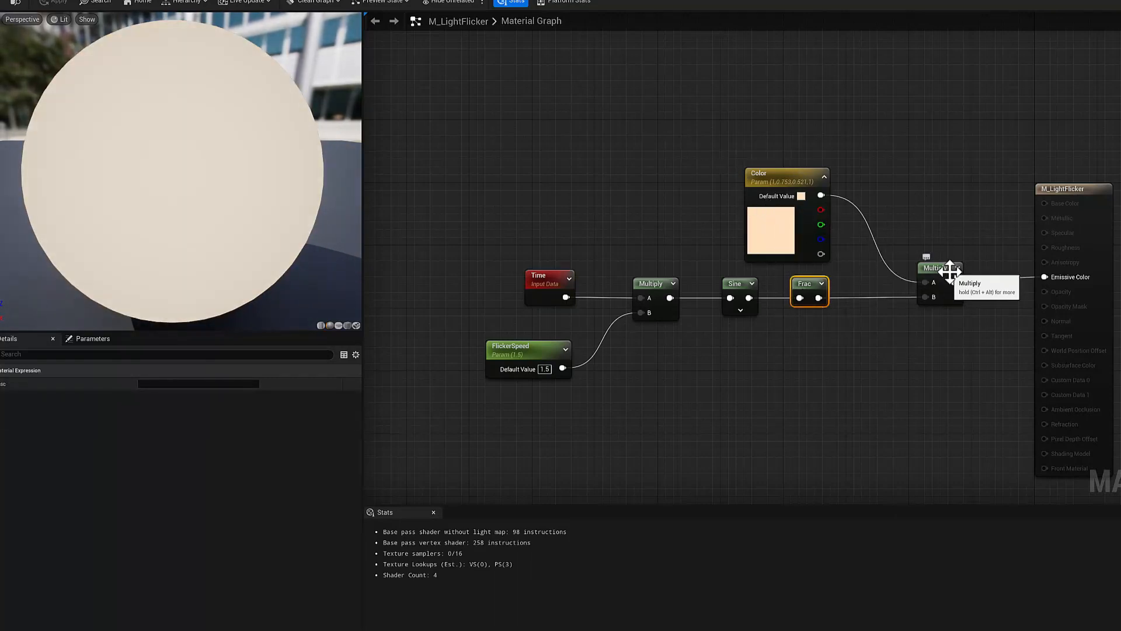
mouse_move(650, 414)
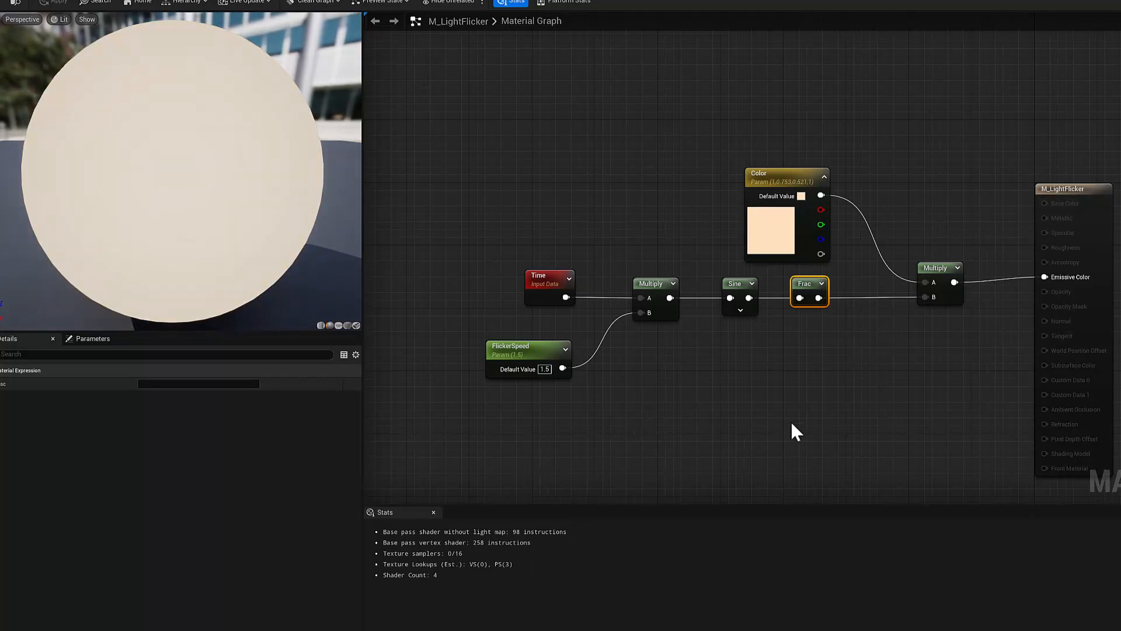
mouse_move(633, 483)
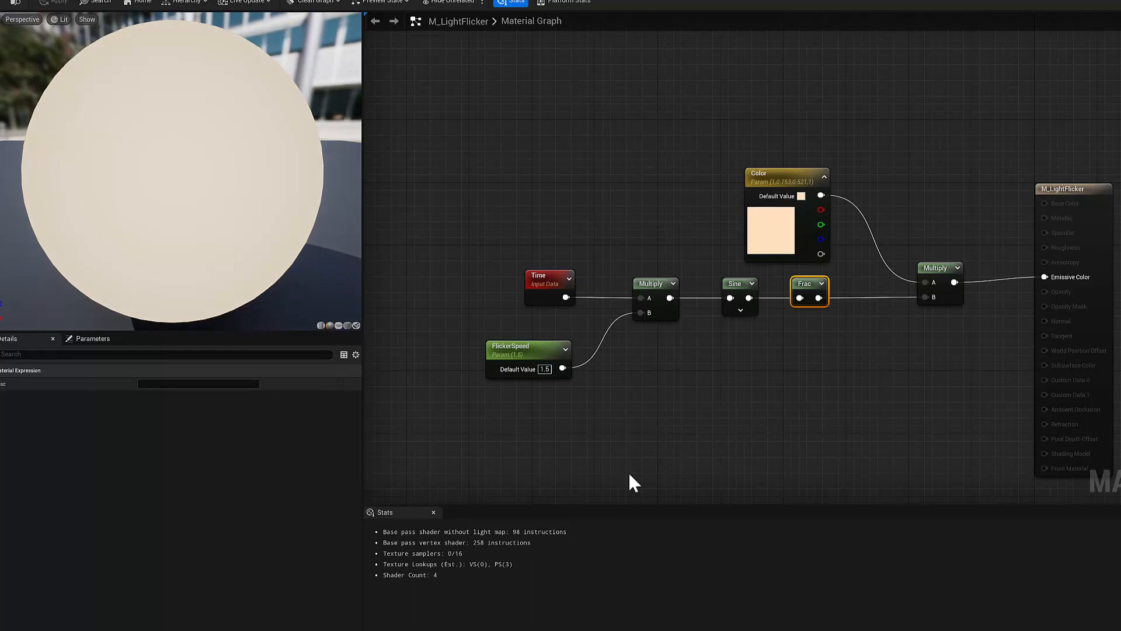
mouse_move(165, 154)
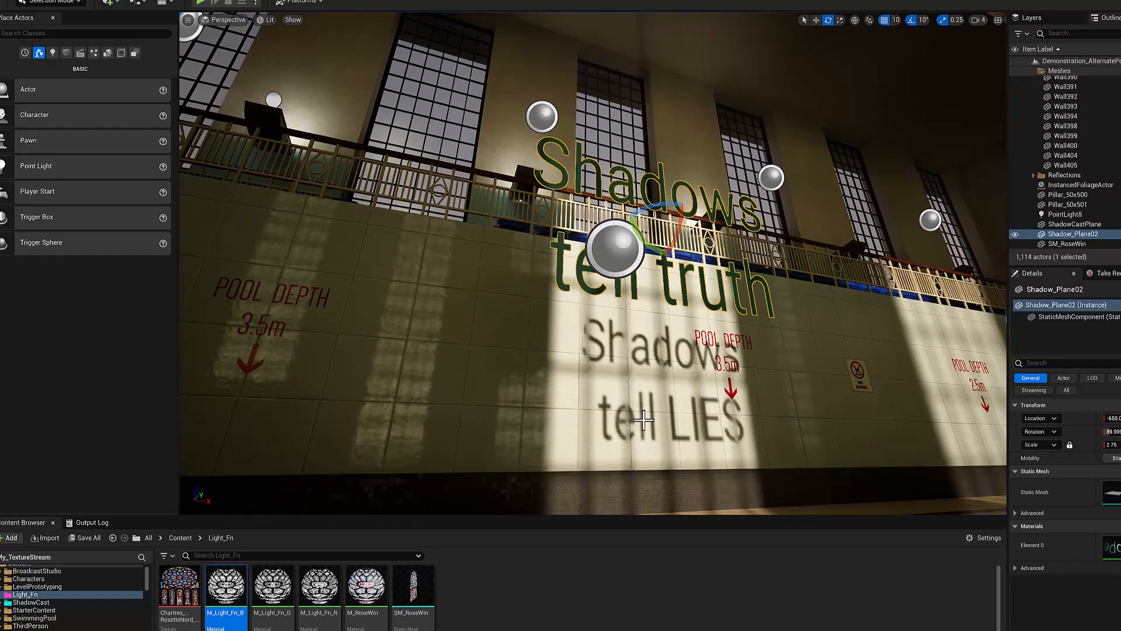
mouse_move(573, 274)
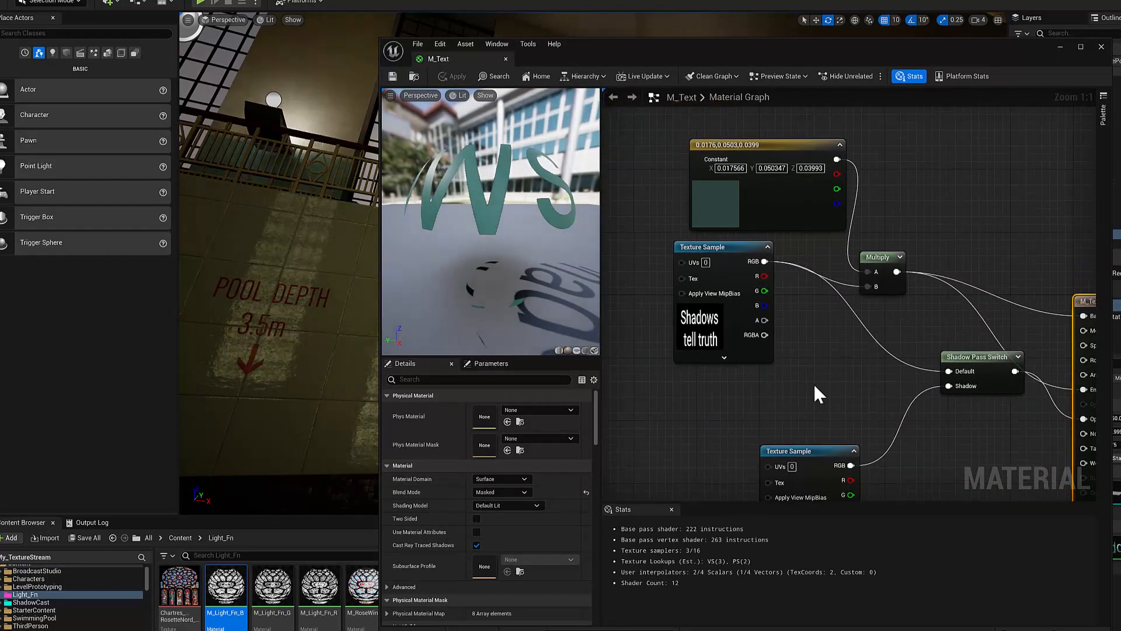
- Inspect M_Text's Shadow Pass Switch and texture sample nodes, then close its editor
click(803, 326)
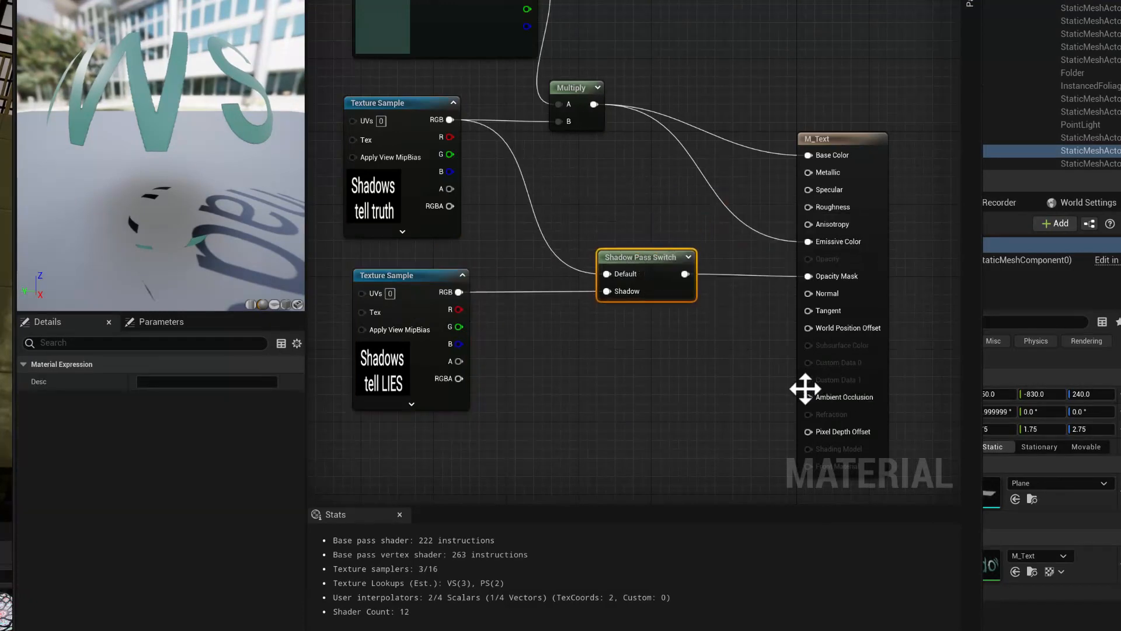
click(386, 275)
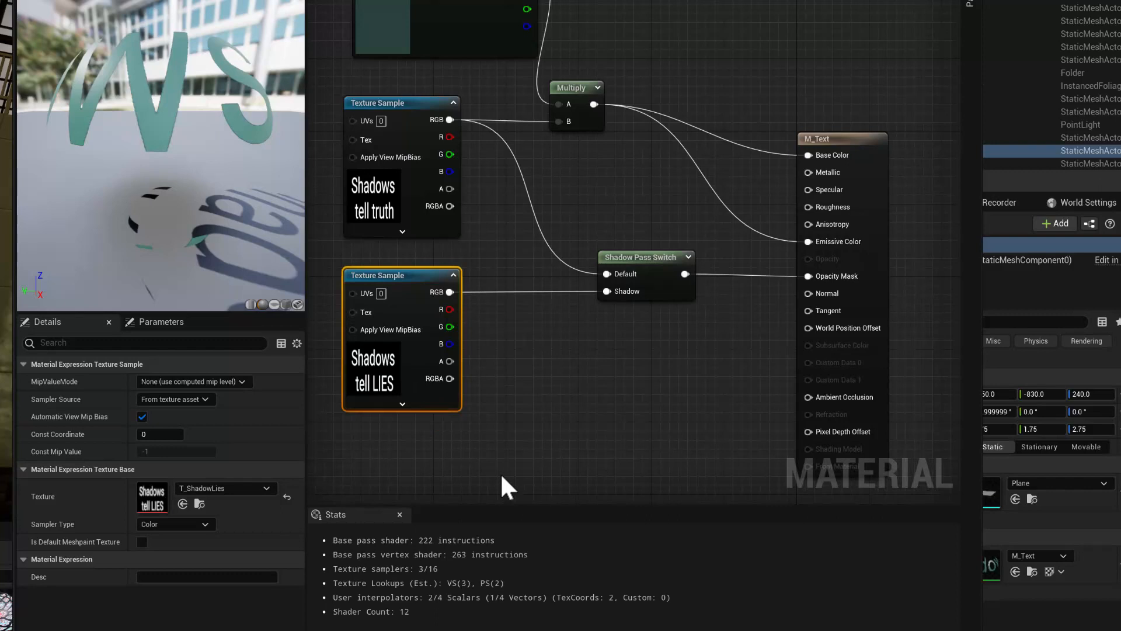
mouse_move(509, 452)
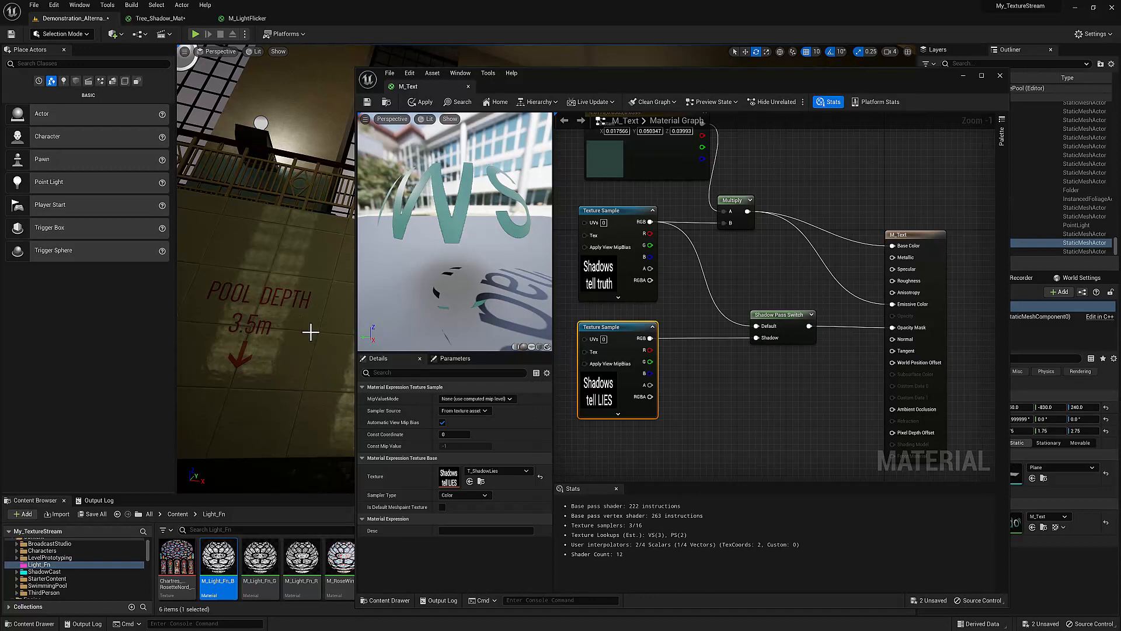
mouse_move(278, 326)
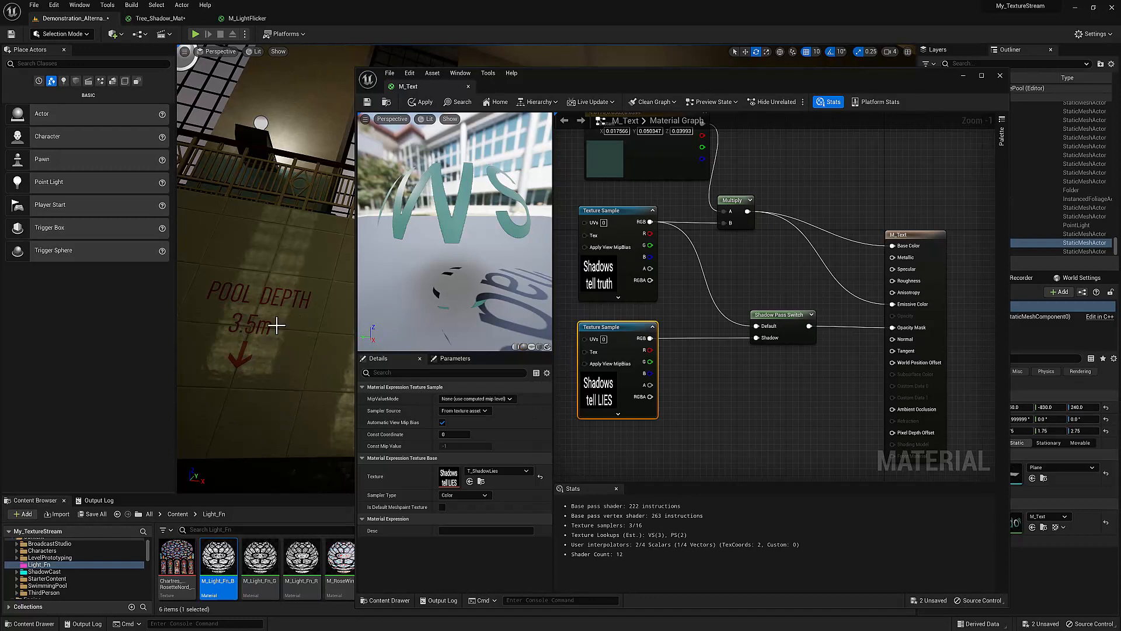
mouse_move(254, 429)
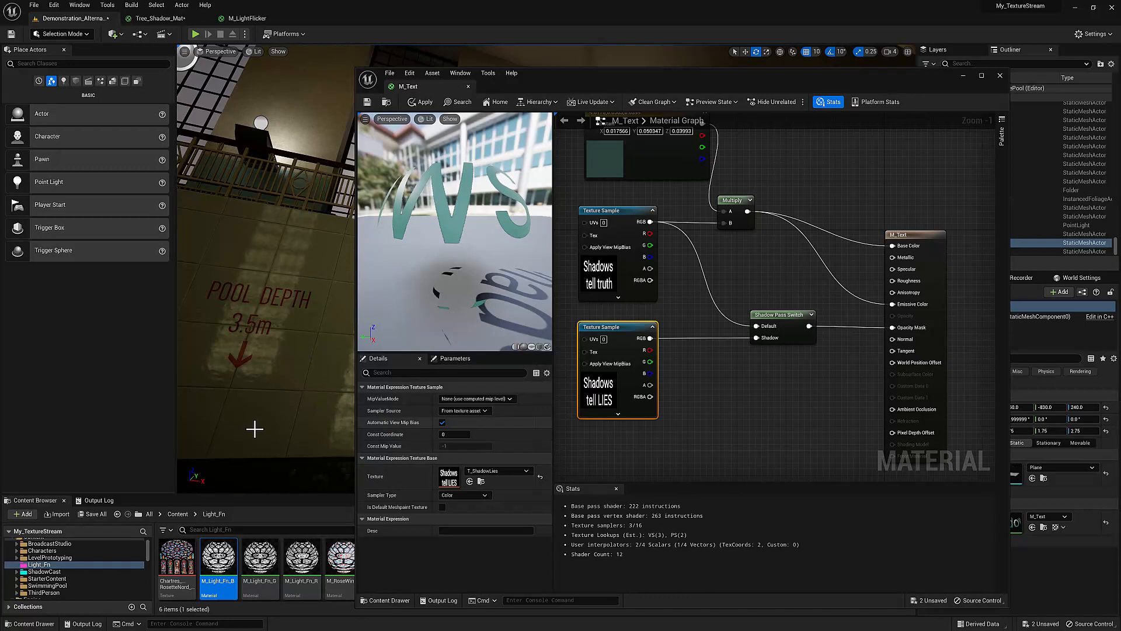
mouse_move(631, 323)
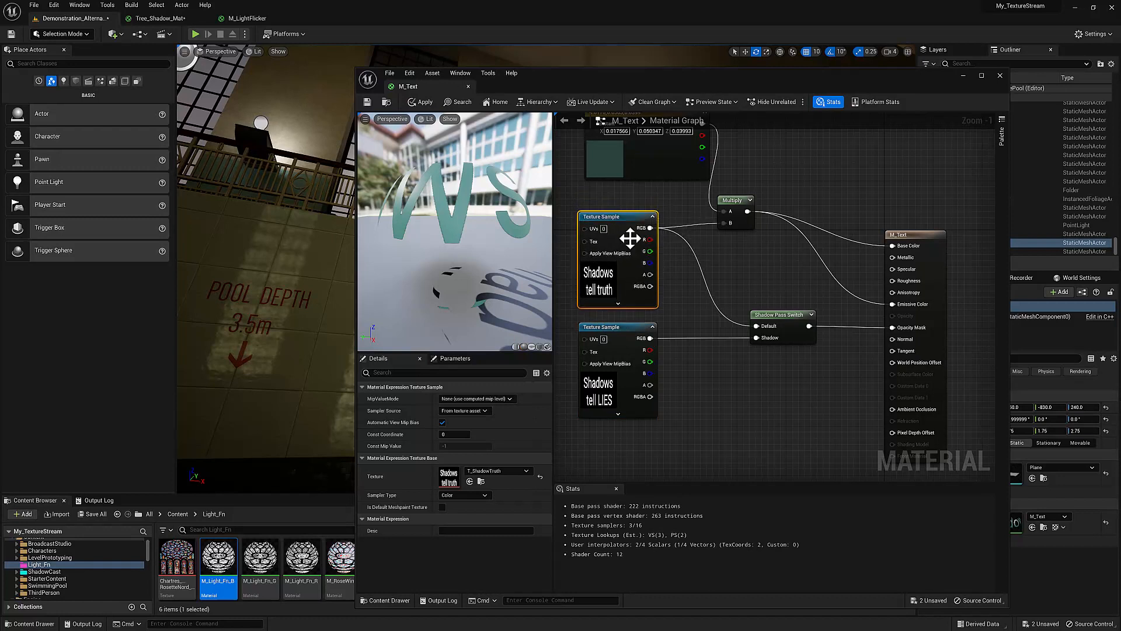
mouse_move(771, 313)
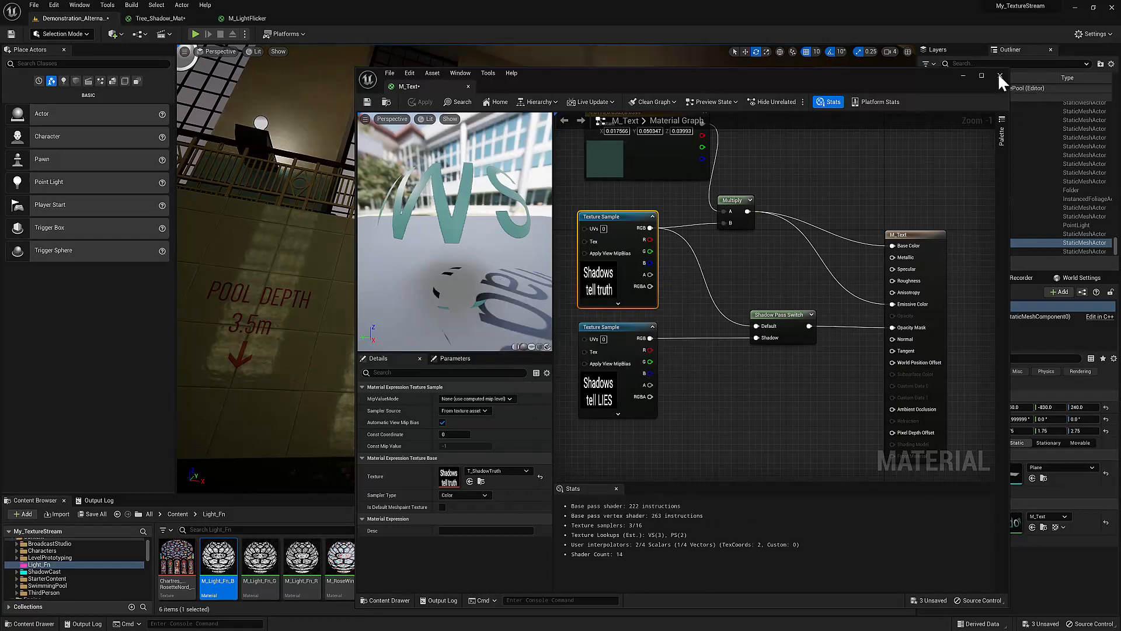
click(1001, 76)
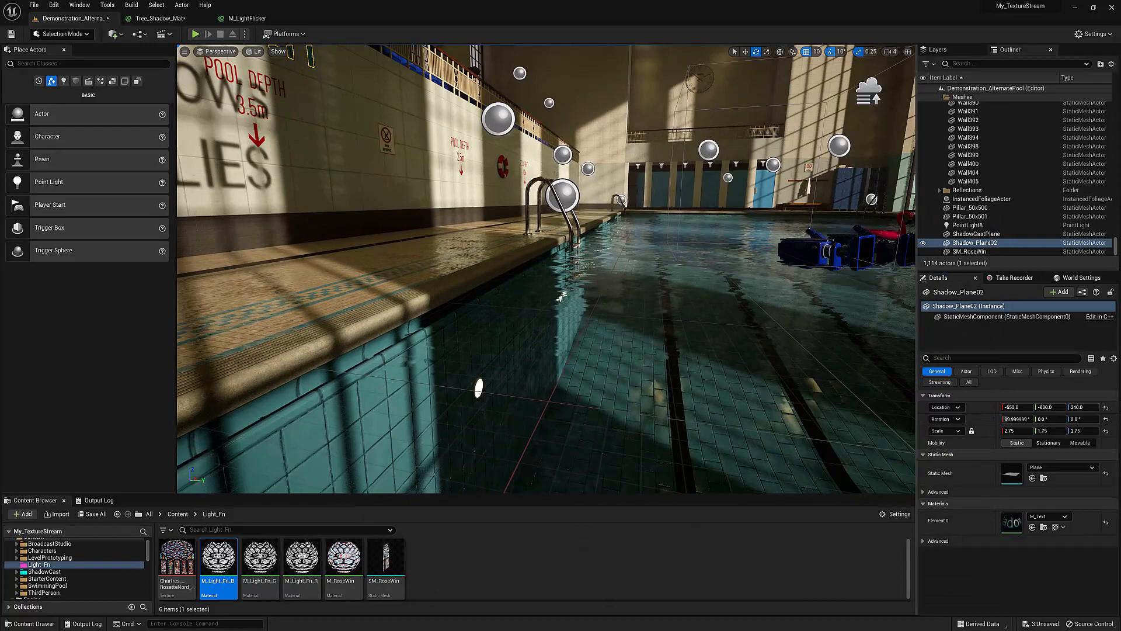